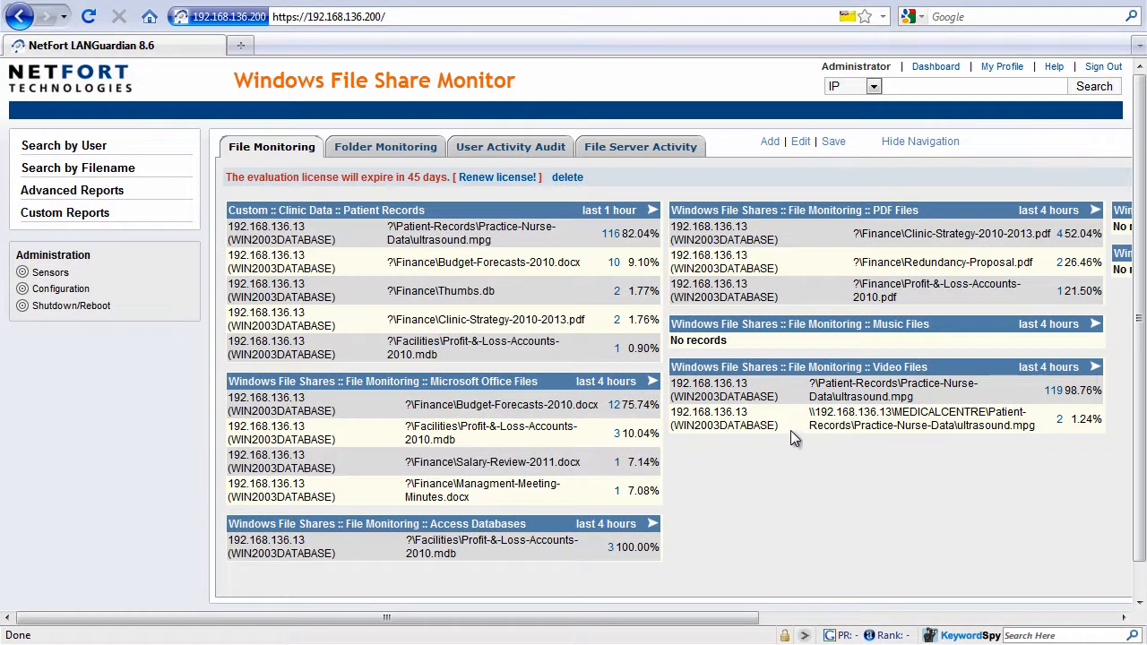
mouse_move(428, 100)
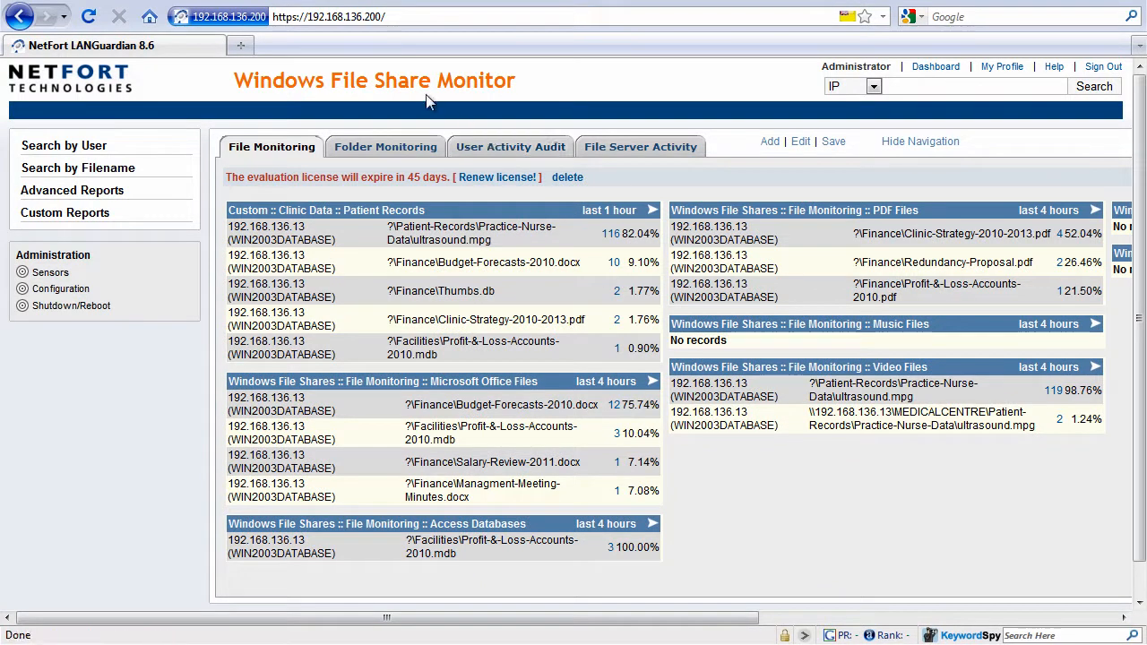
mouse_move(313, 35)
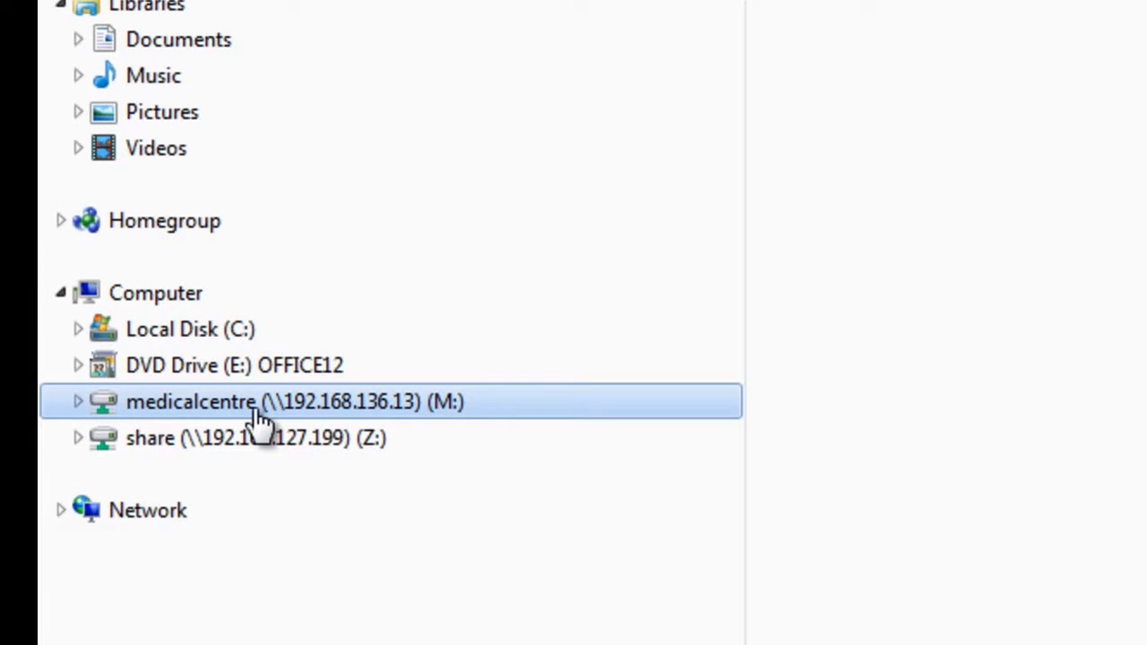
mouse_move(383, 437)
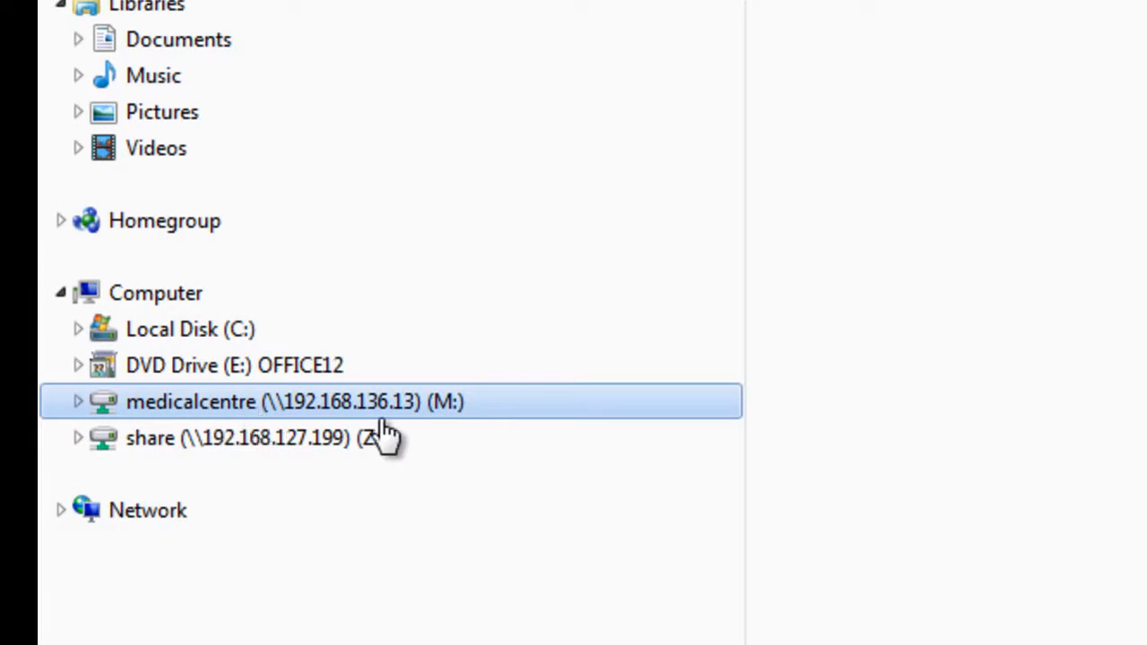
mouse_move(291, 412)
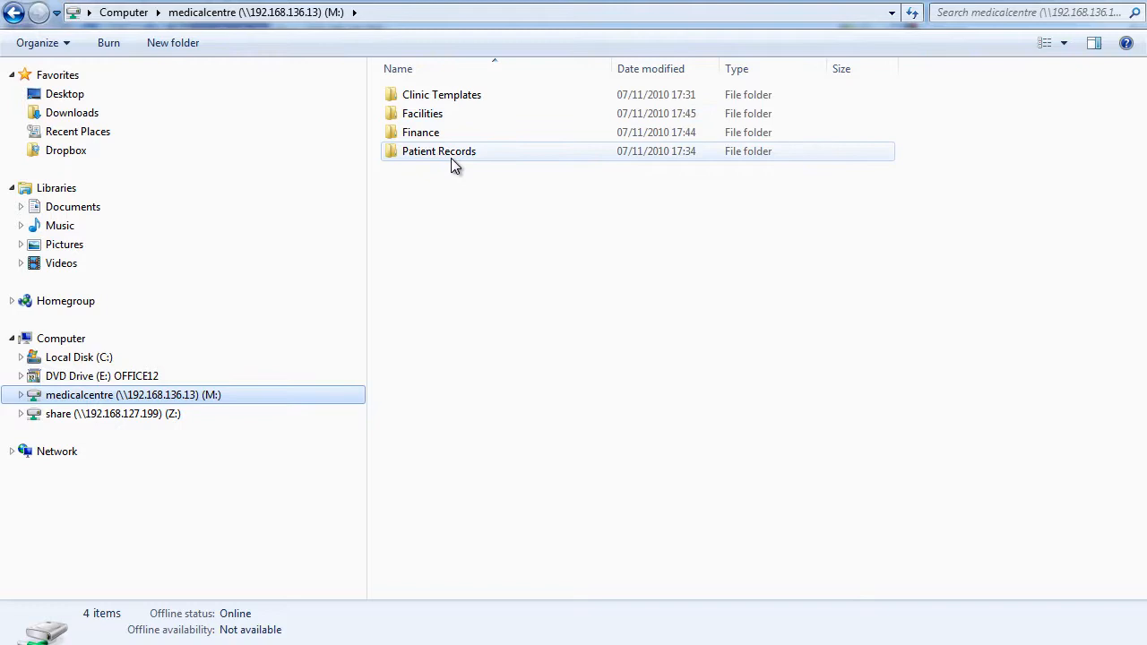
mouse_move(428, 160)
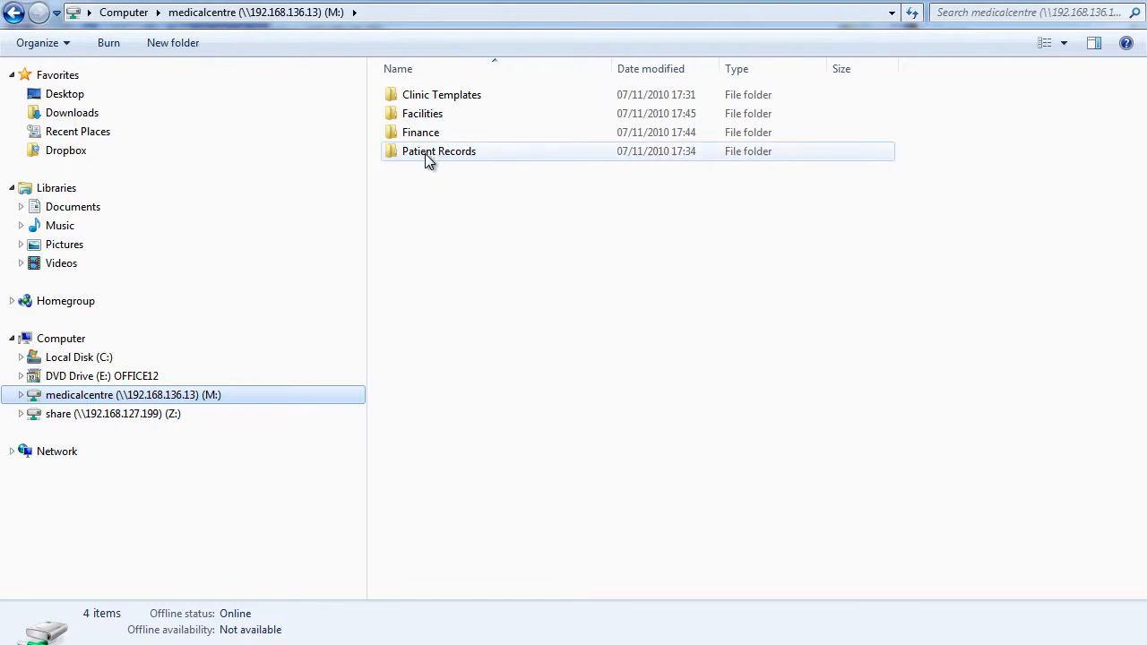
double_click(438, 151)
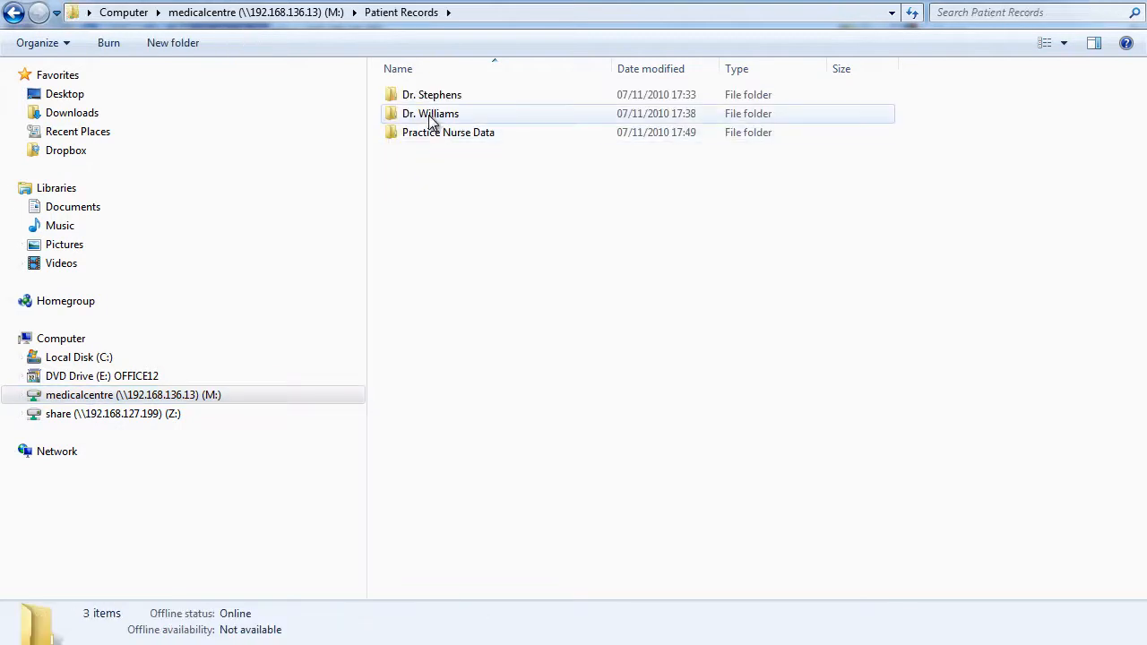
double_click(430, 113)
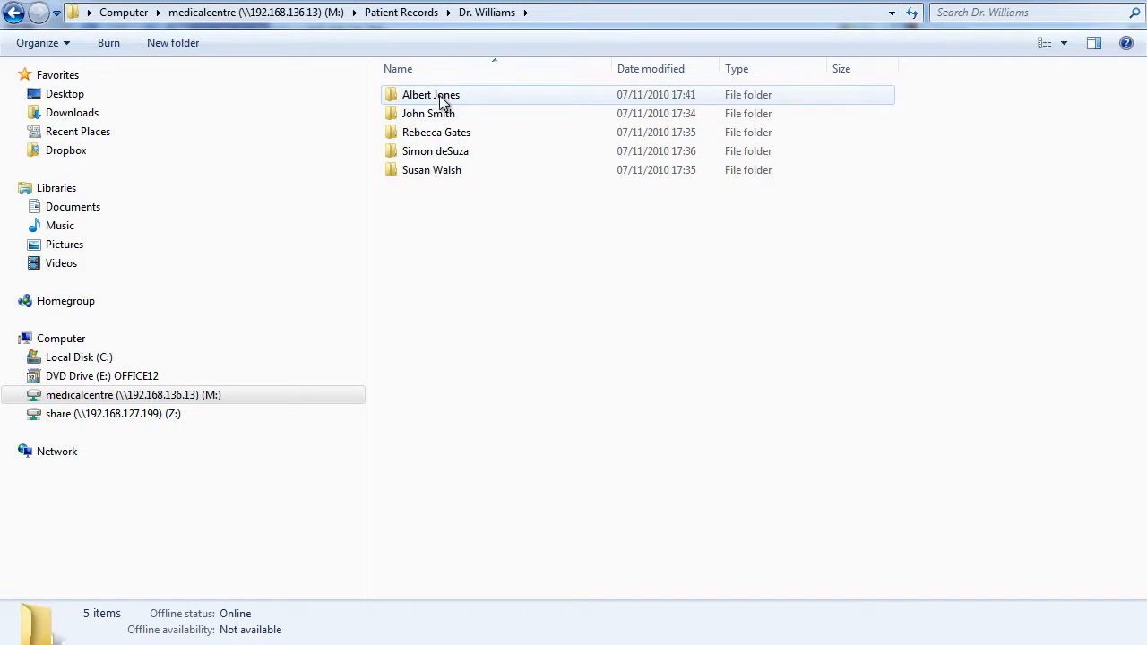
double_click(430, 94)
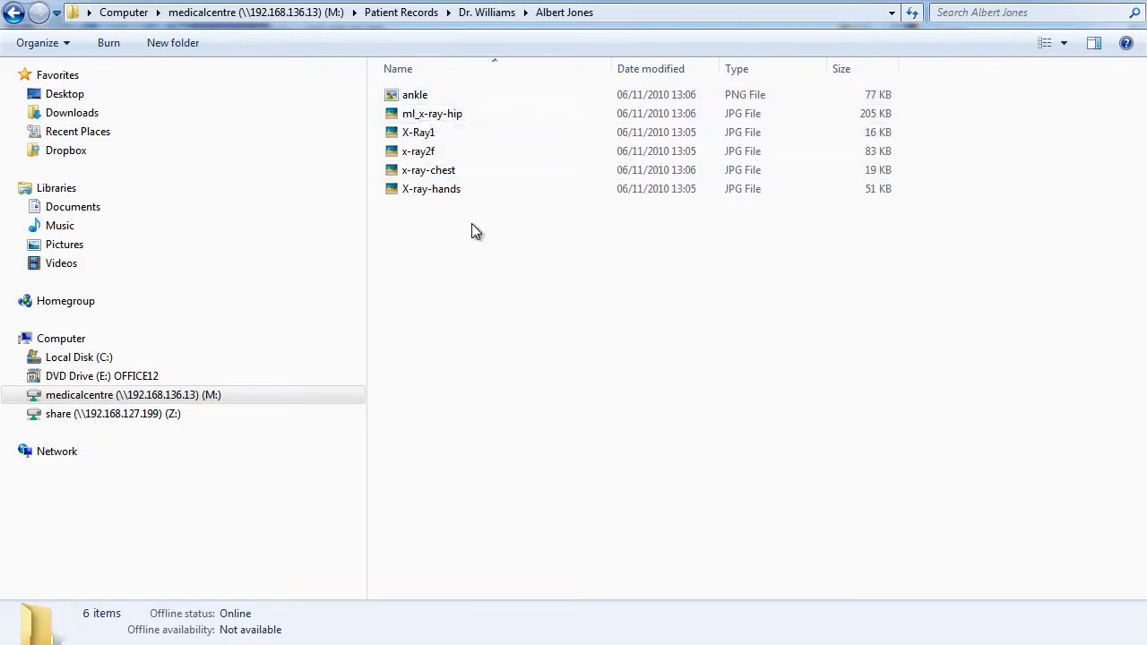
right_click(432, 115)
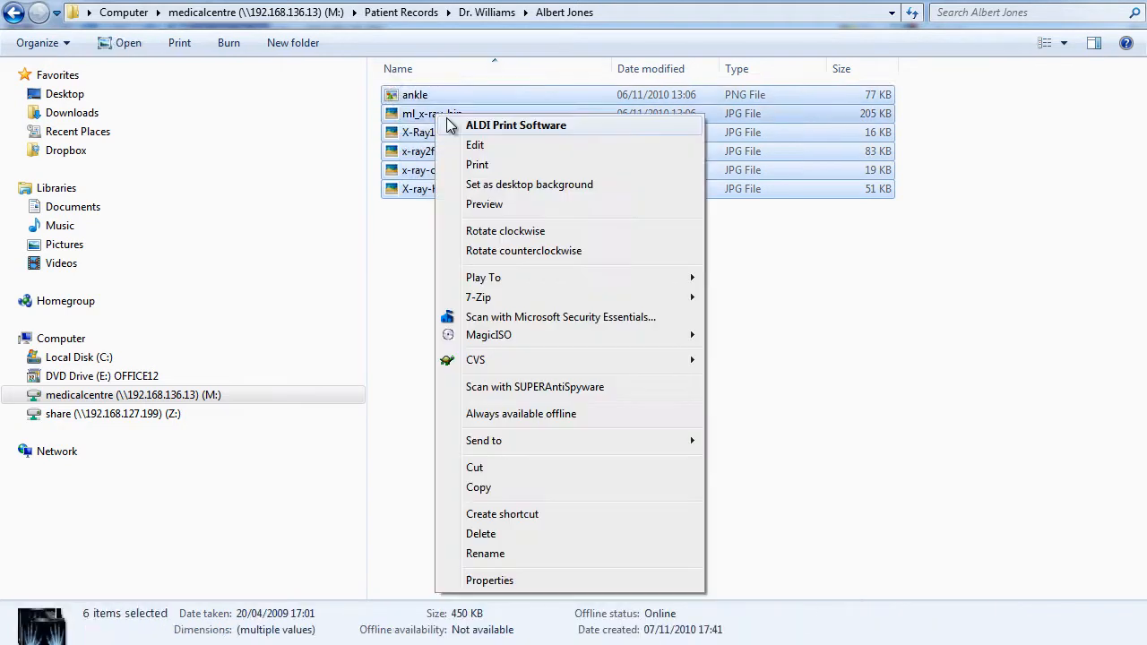
left_click(479, 488)
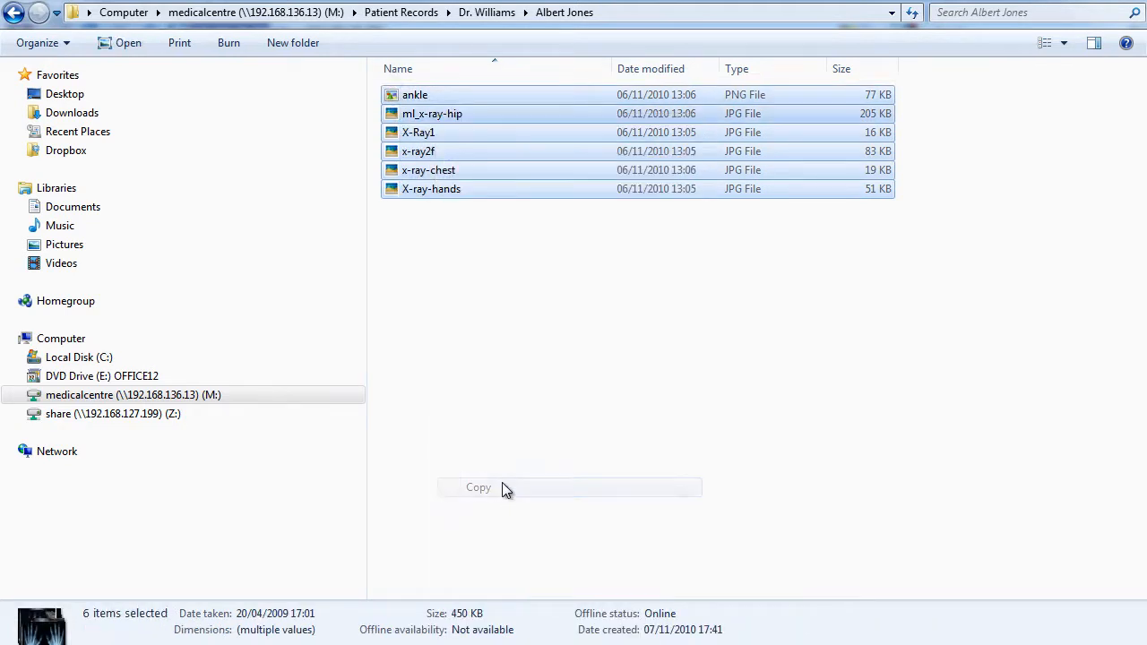
left_click(79, 357)
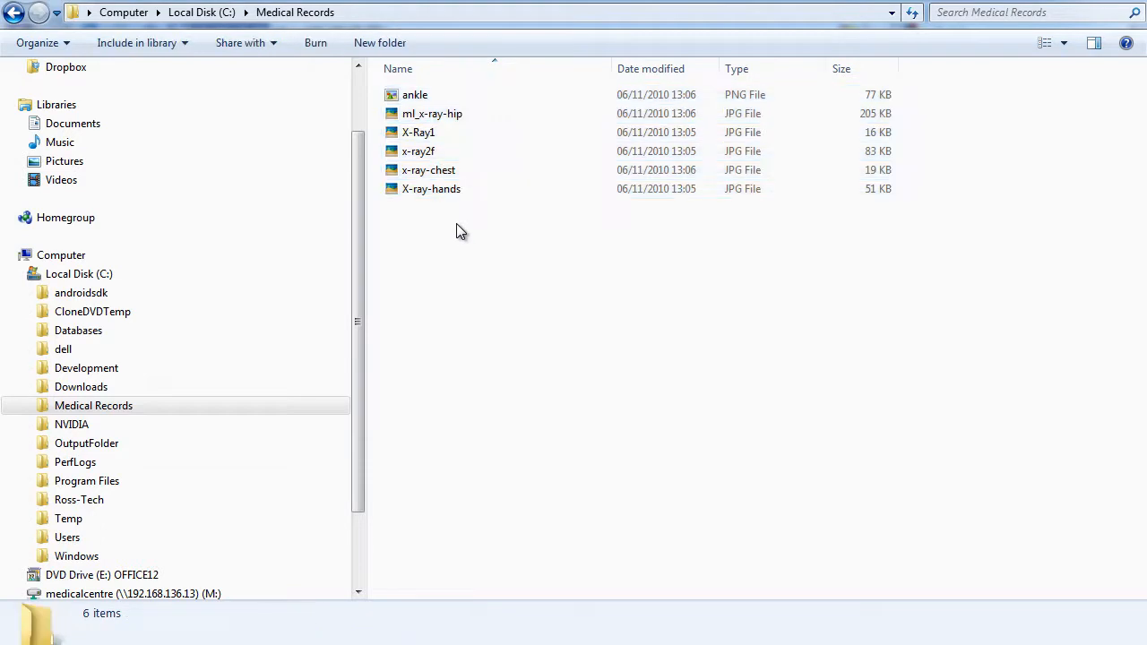
mouse_move(437, 226)
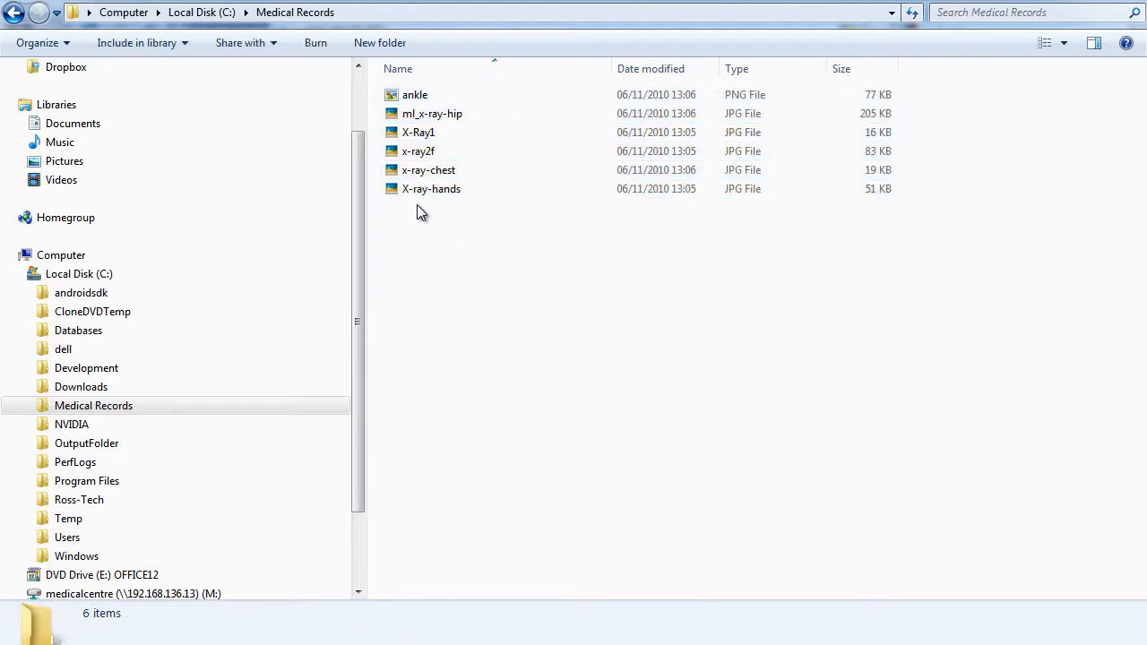
mouse_move(430, 190)
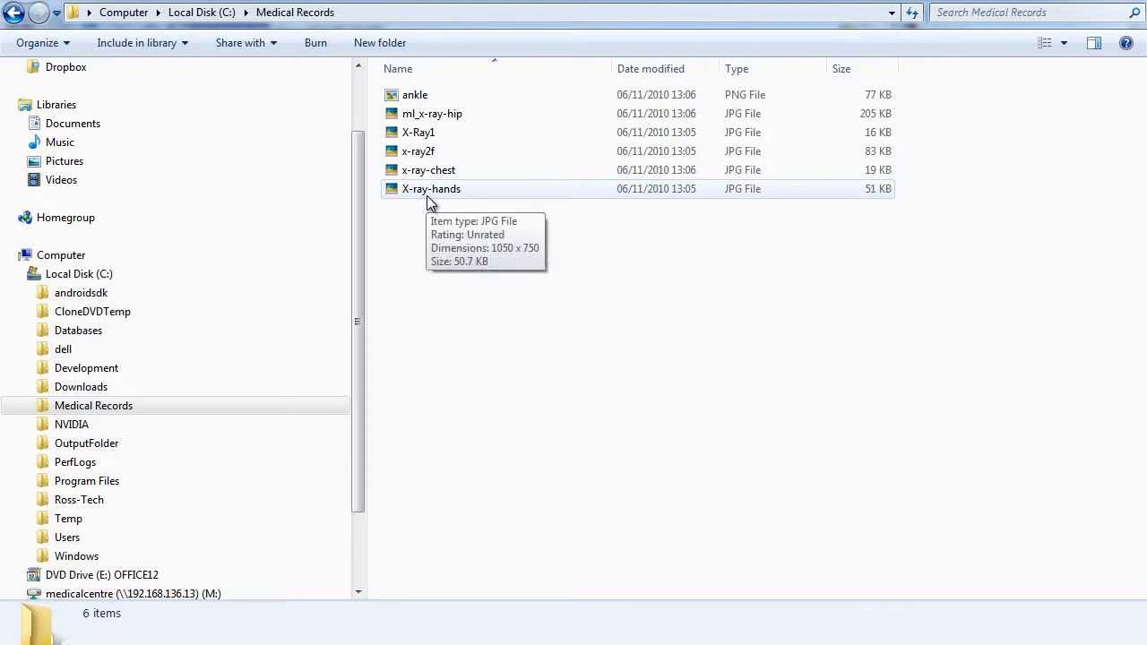
mouse_move(441, 194)
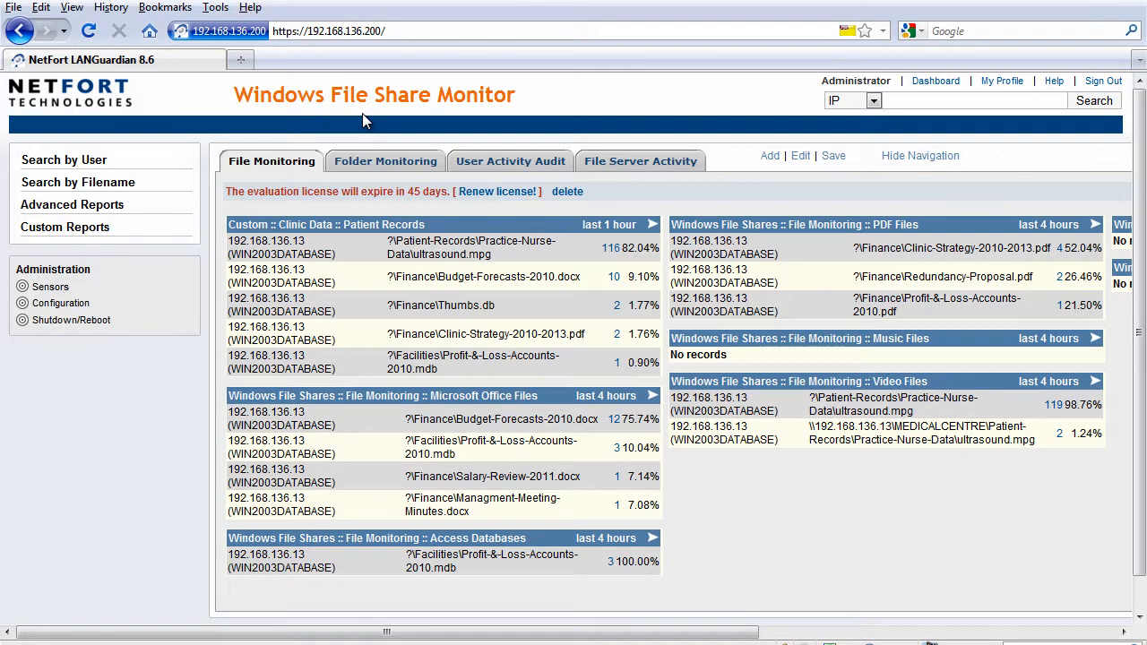
mouse_move(79, 183)
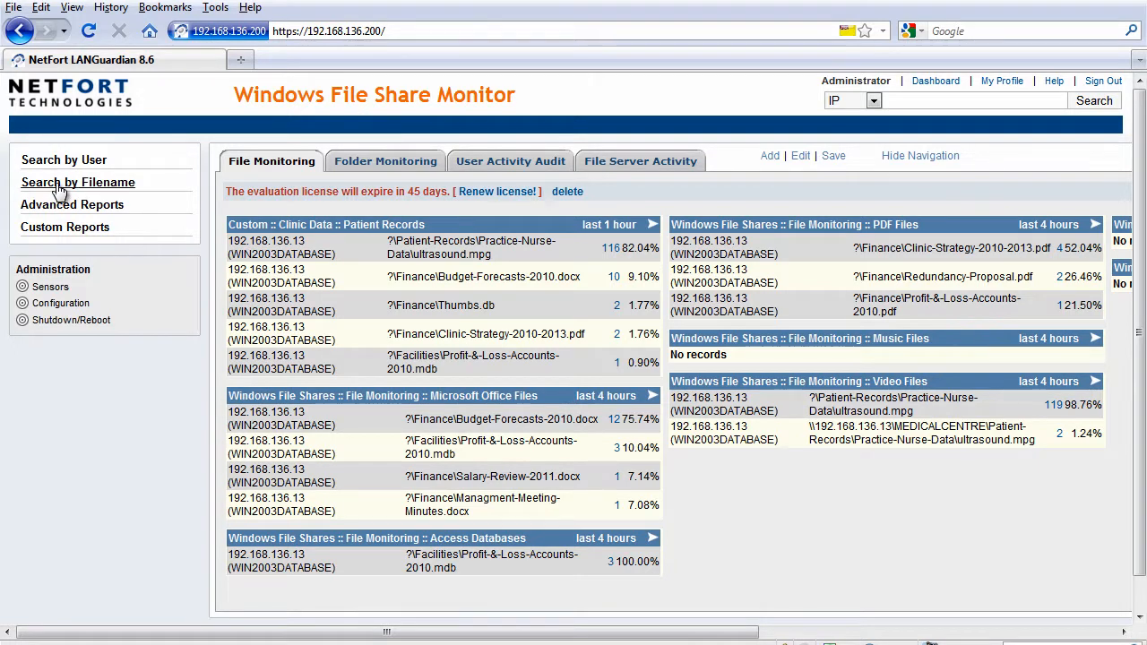
Run a Search by Filename report for 'albert' over the last 4 hours.
left_click(79, 182)
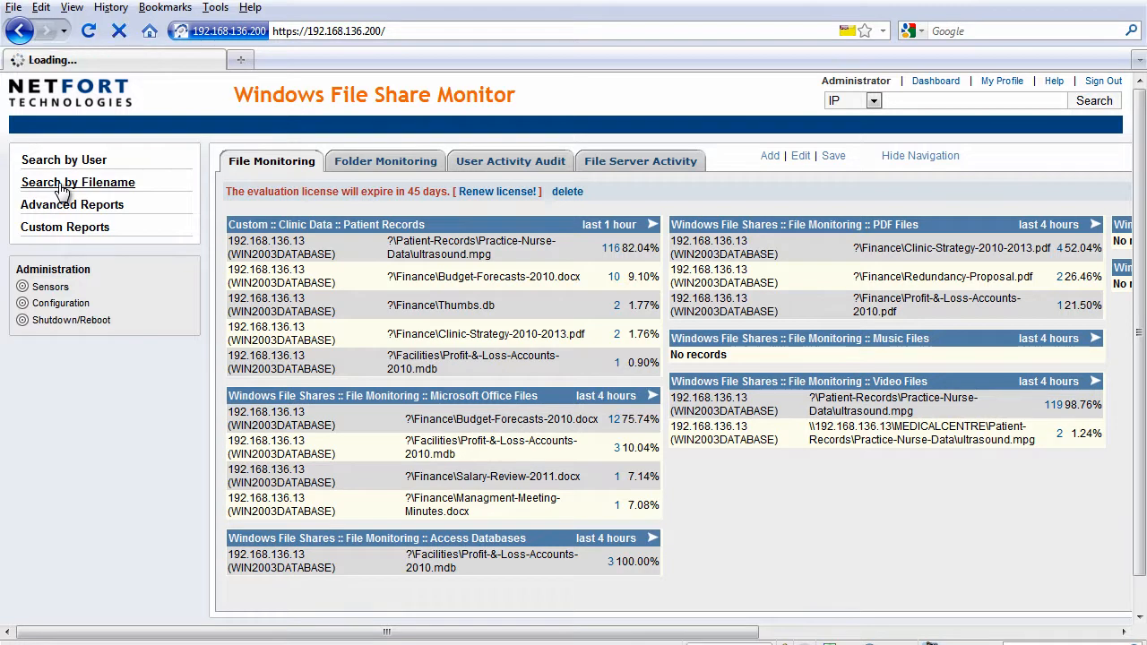
left_click(78, 183)
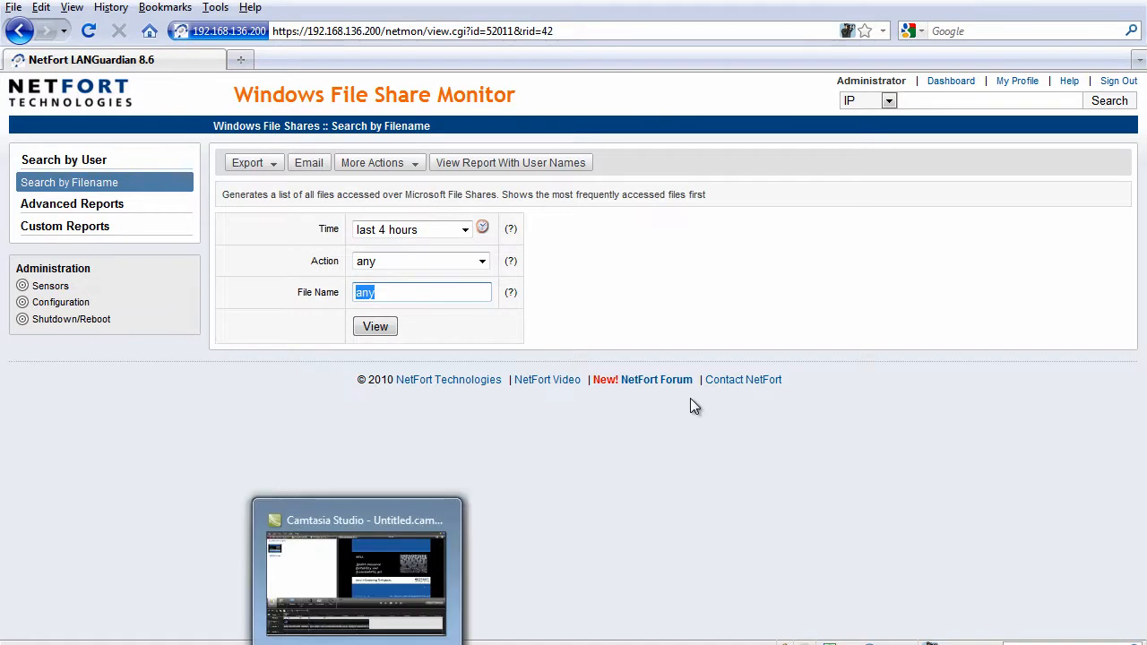
type("a")
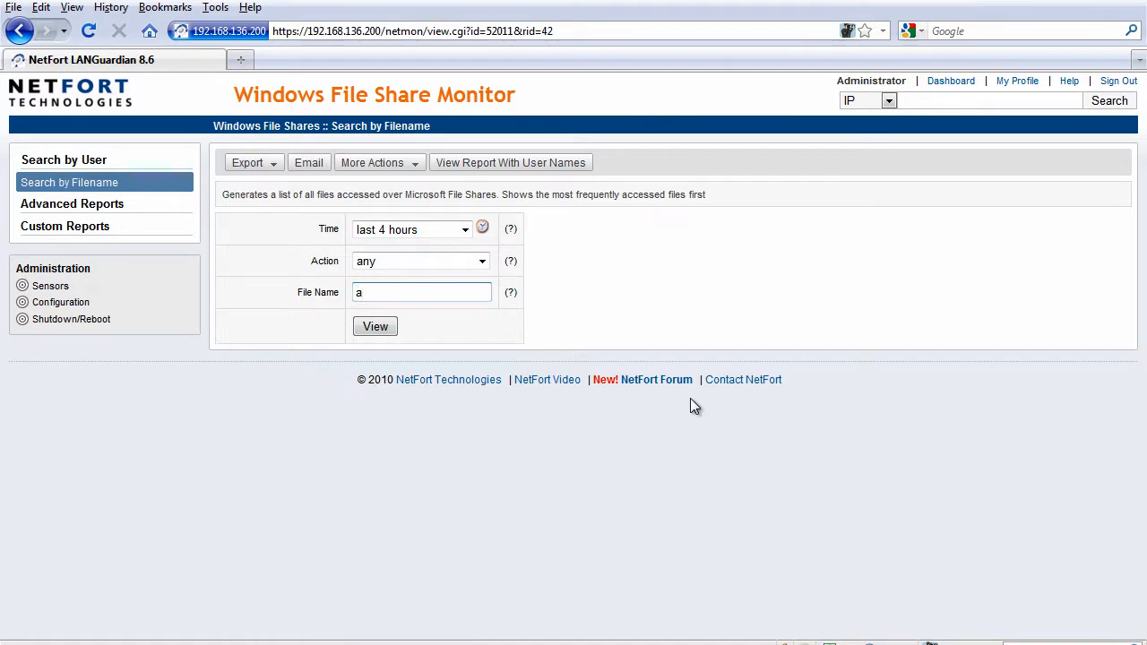
type("le")
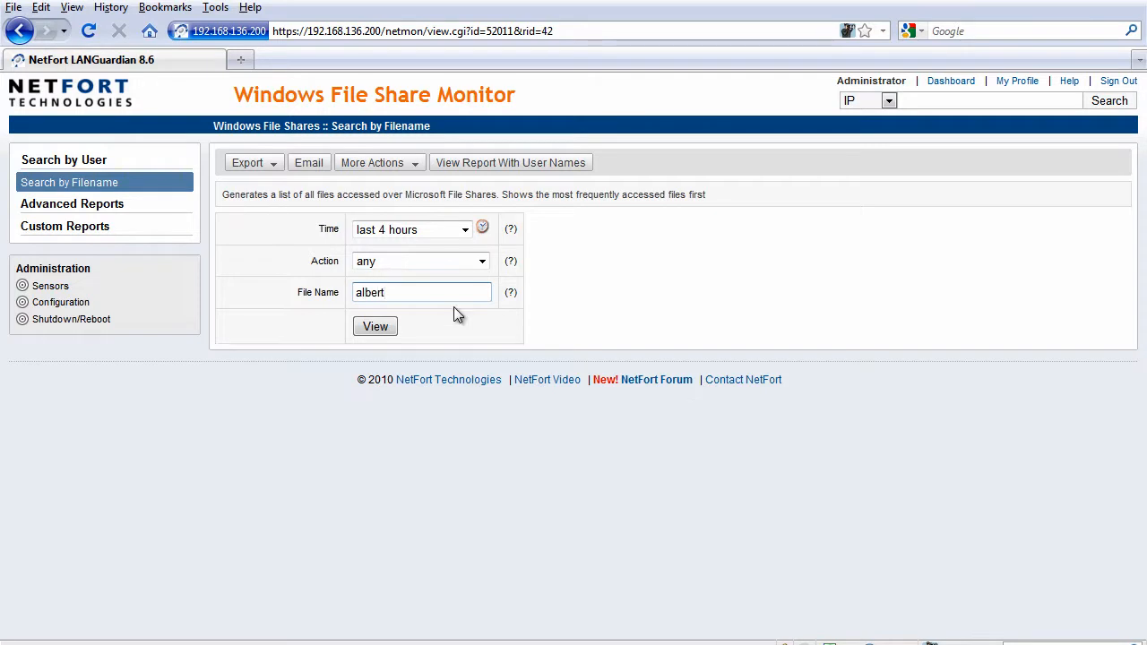
left_click(375, 326)
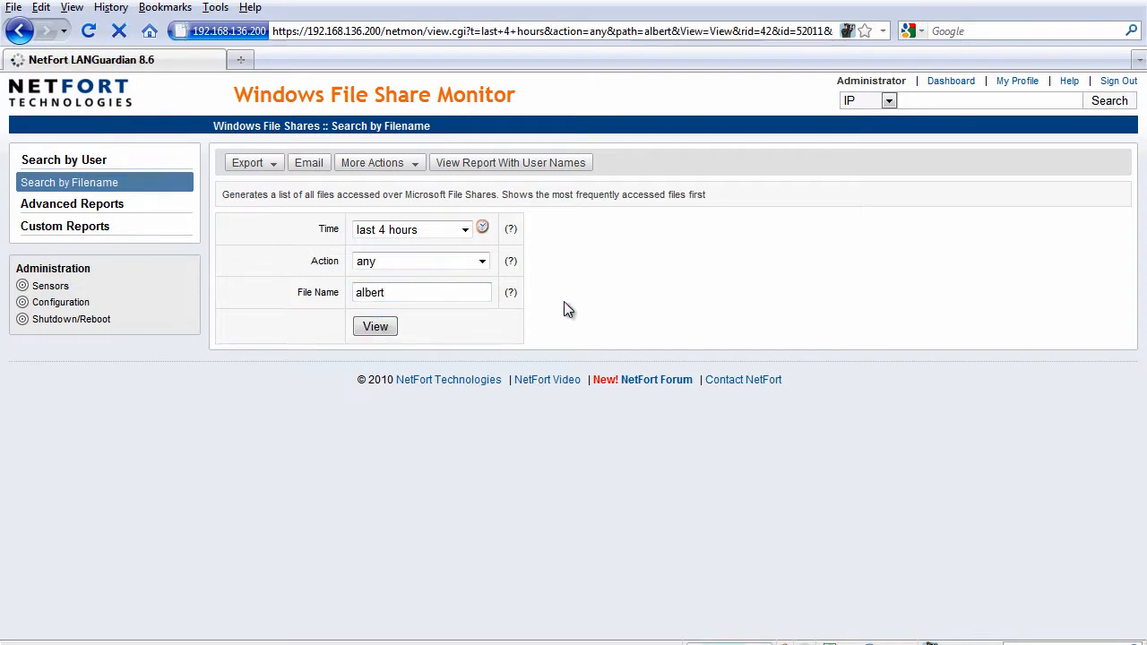
left_click(374, 327)
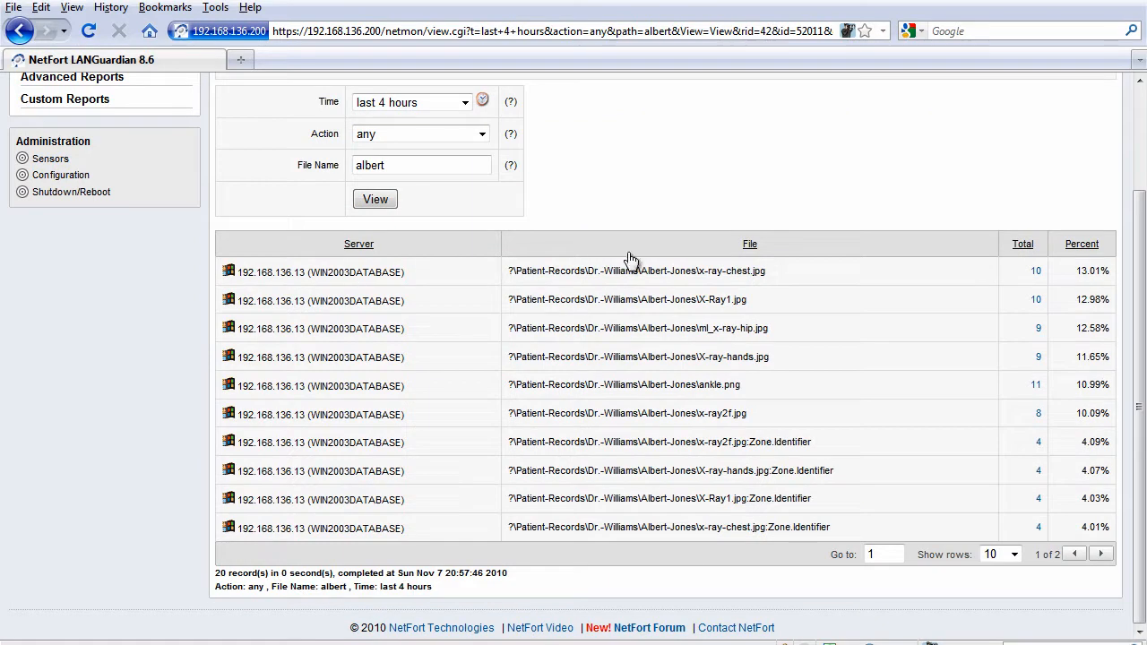
mouse_move(671, 305)
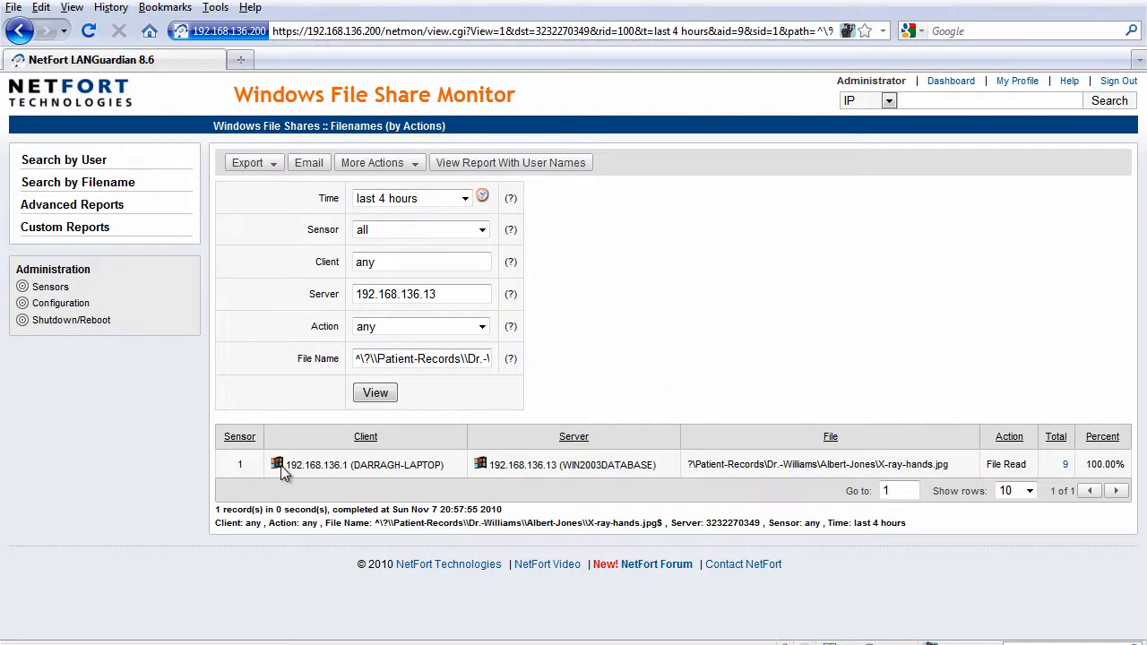
mouse_move(325, 463)
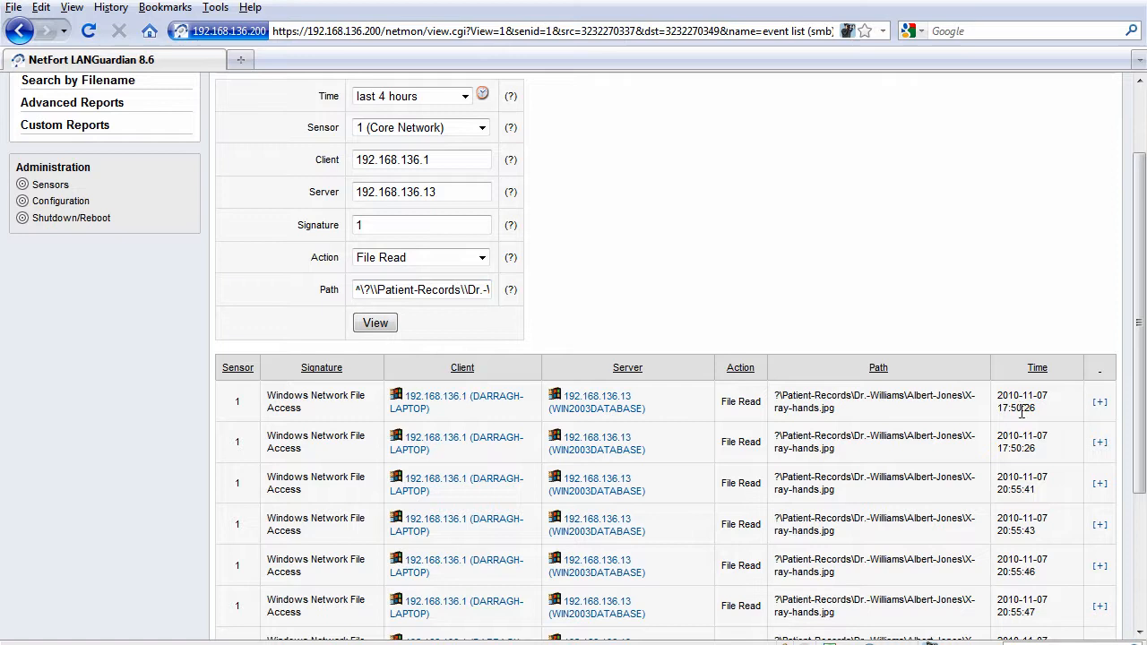
Highlight the earliest X-ray-hands.jpg read by client 192.168.136.1 in the events report.
double_click(1021, 402)
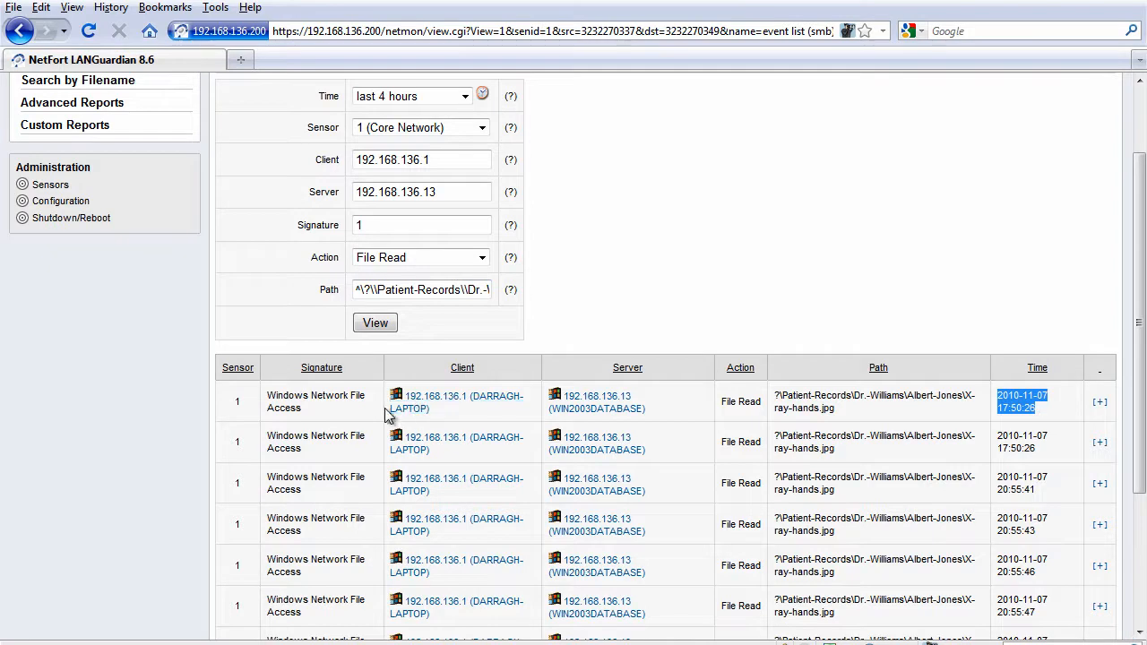
mouse_move(473, 396)
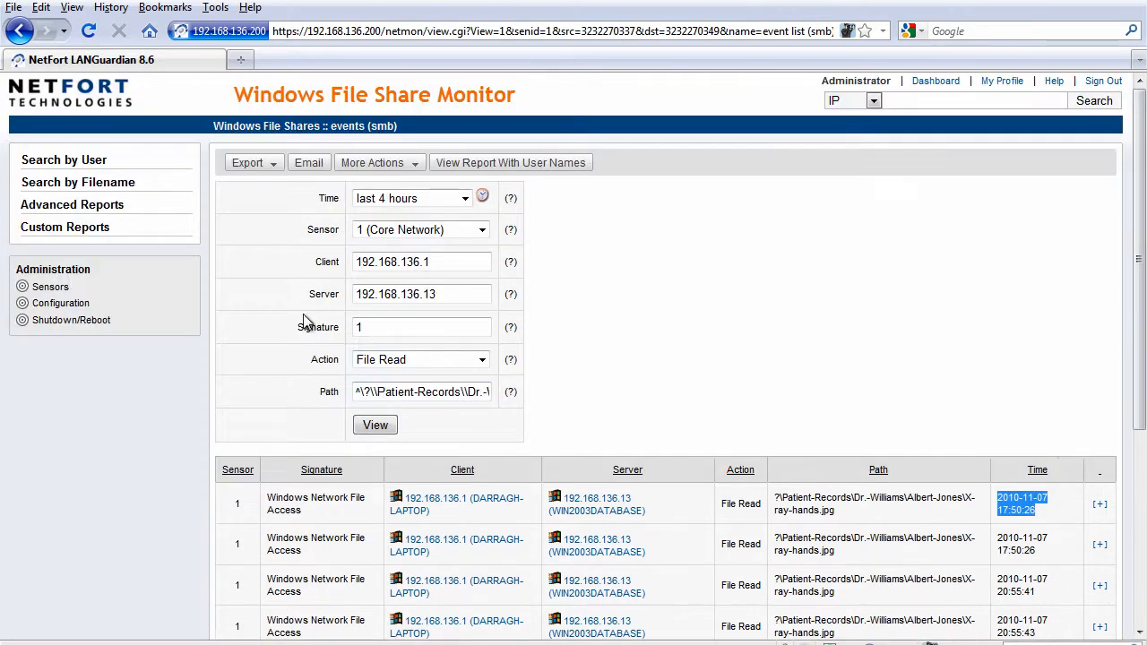
mouse_move(385, 477)
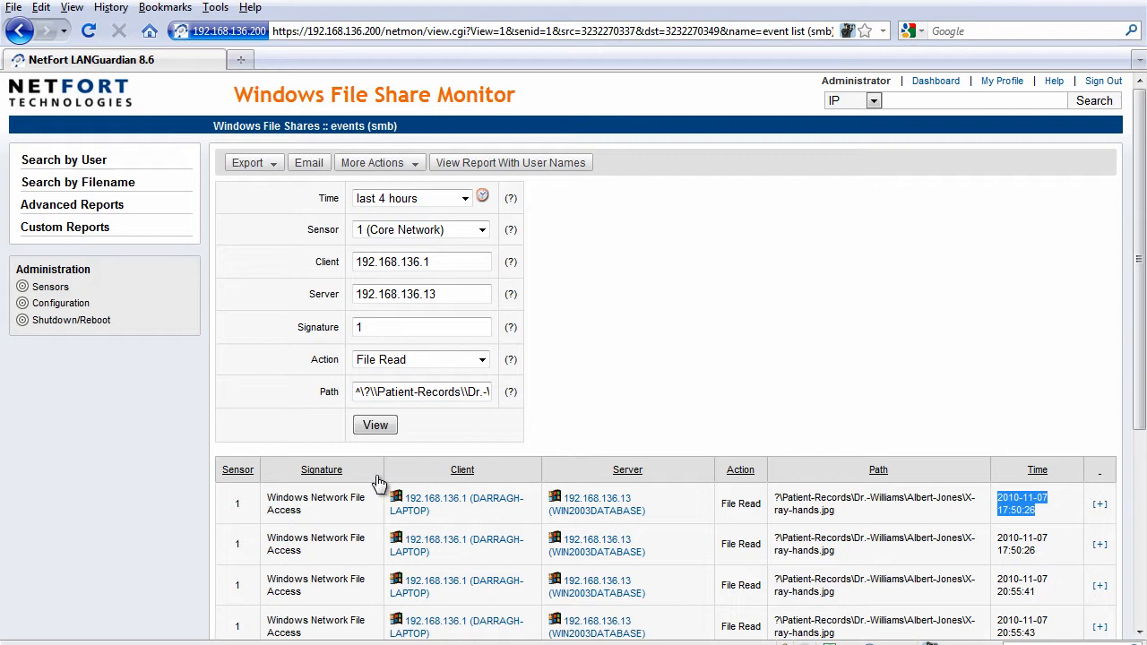
mouse_move(685, 480)
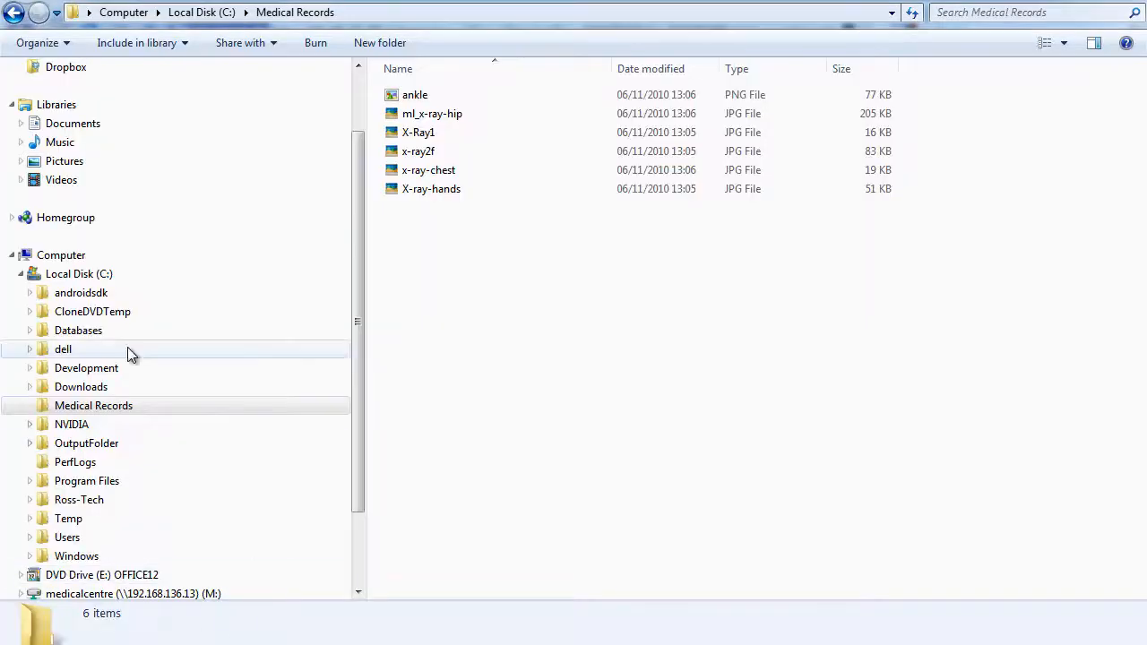
mouse_move(176, 573)
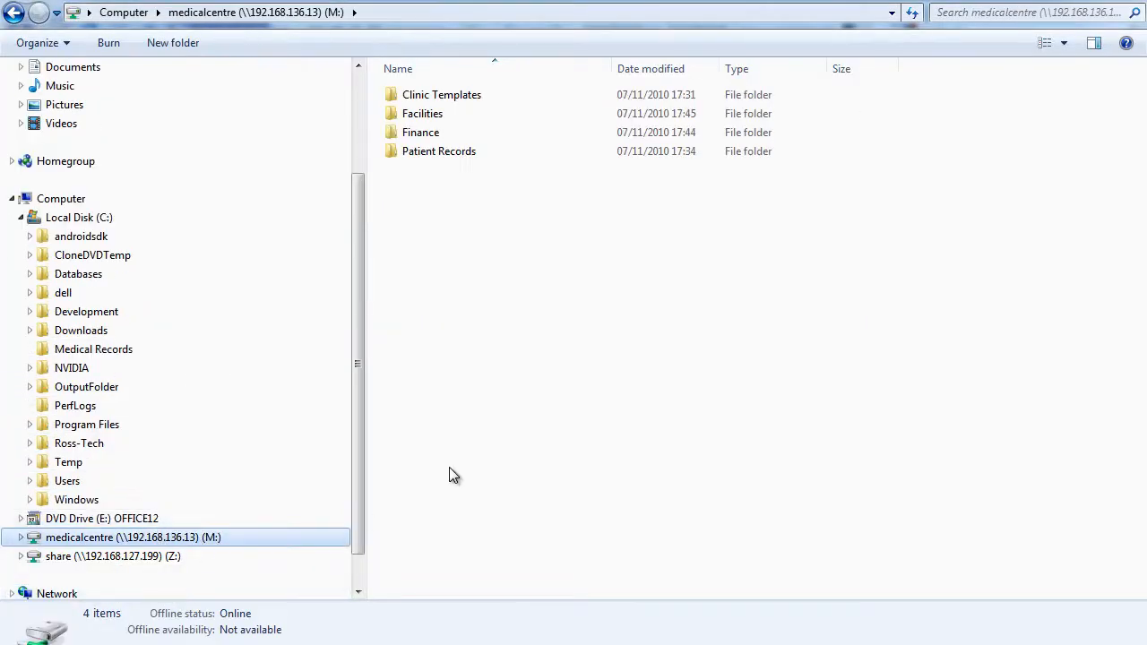
mouse_move(455, 132)
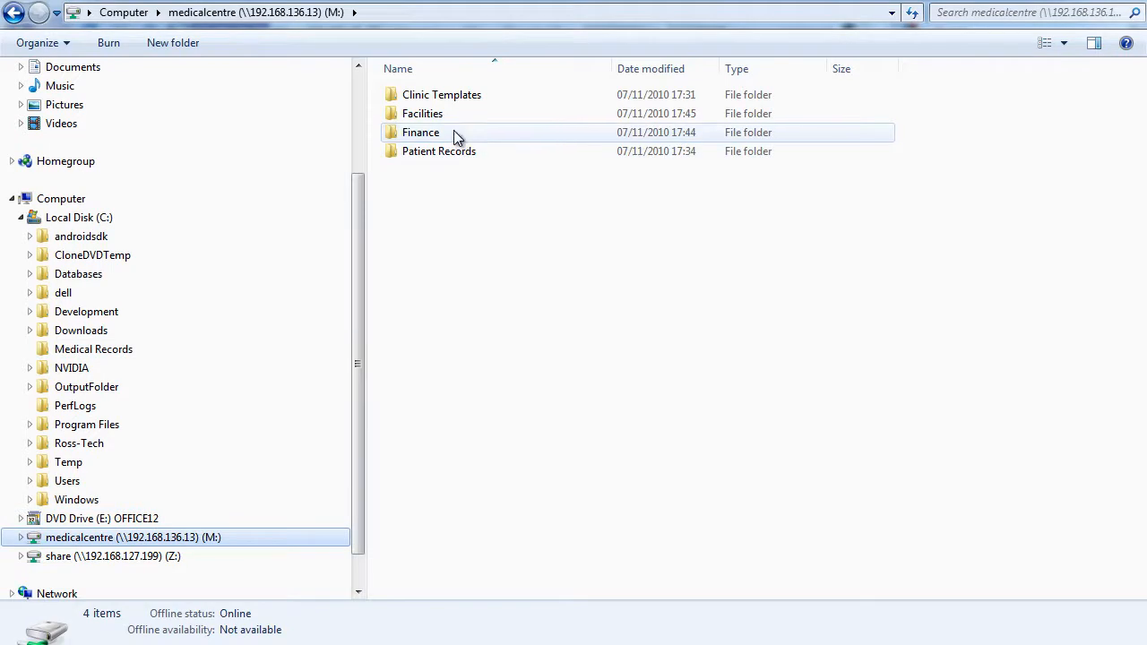
Permanently delete Budget Forecasts 2010 from the Finance folder on the medicalcentre share.
double_click(419, 132)
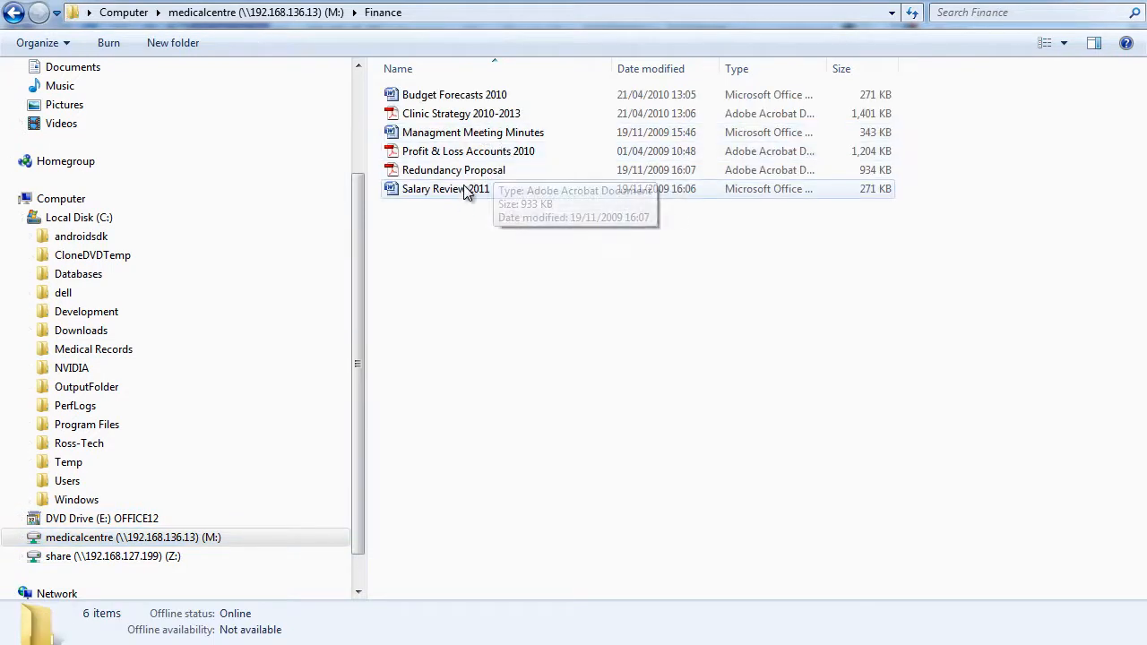
left_click(455, 93)
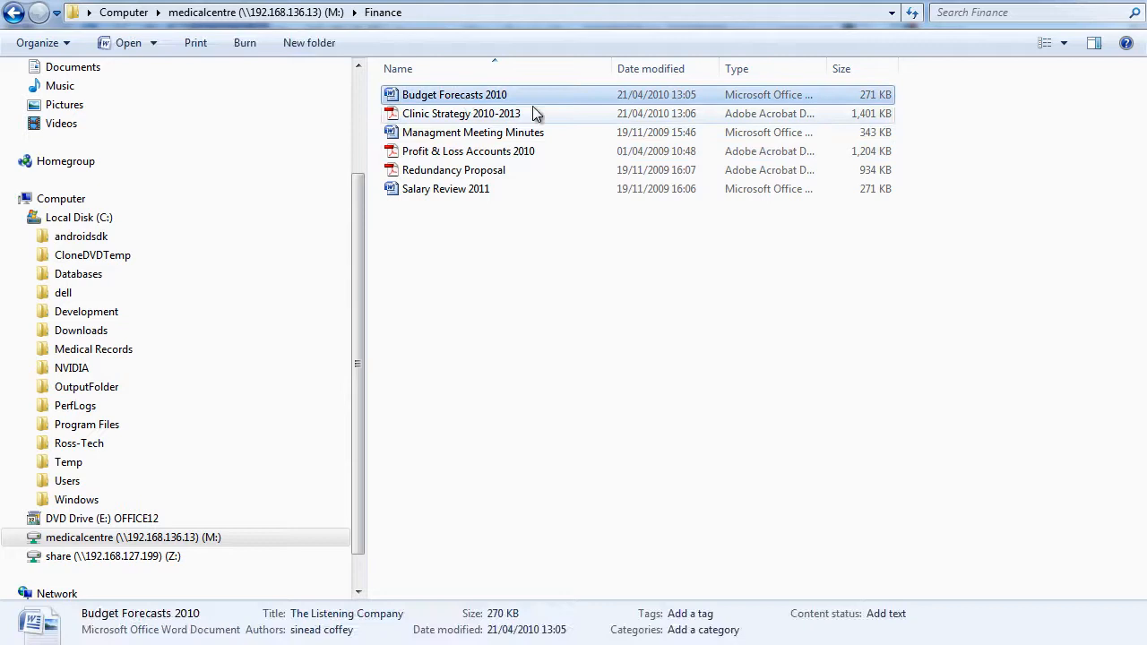
key("Delete")
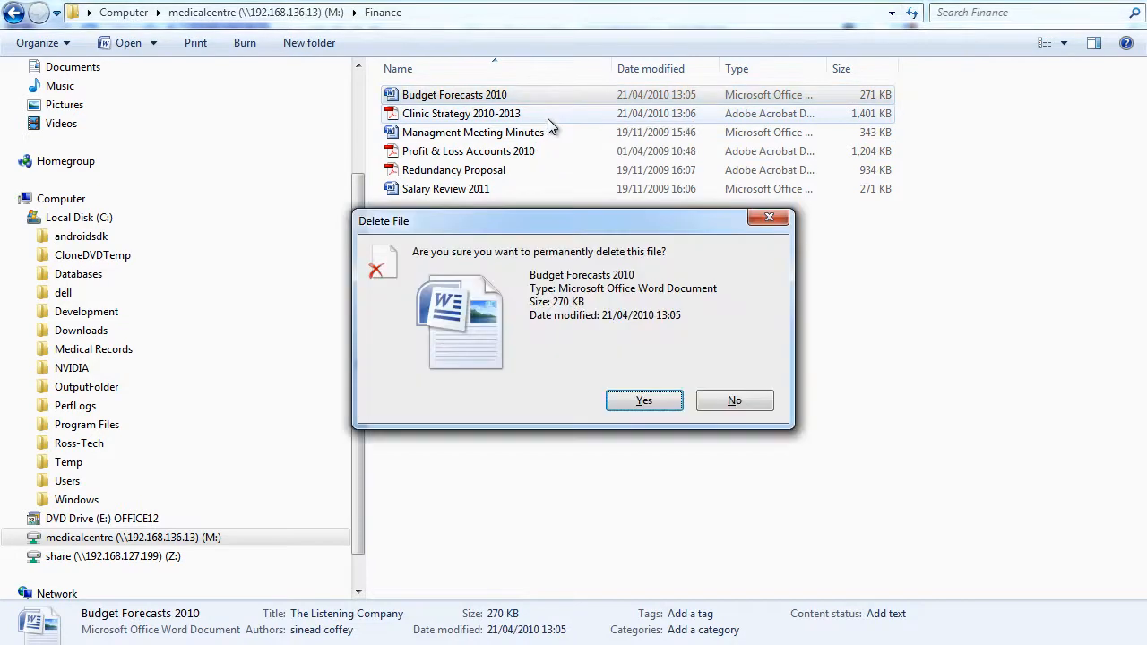
left_click(644, 402)
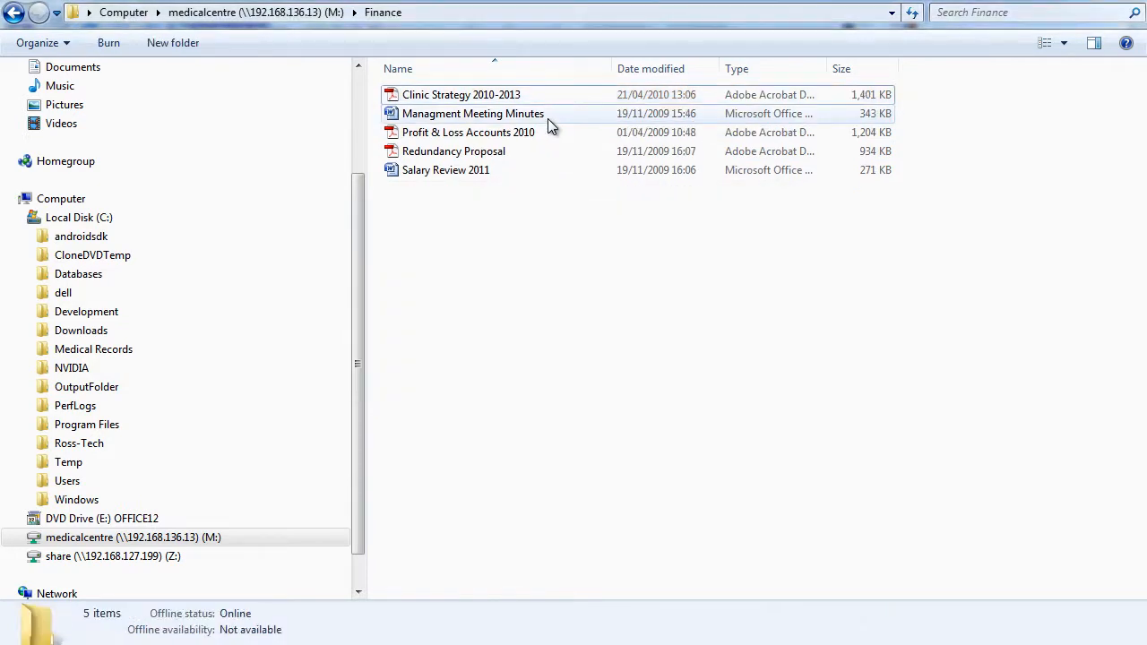
mouse_move(511, 113)
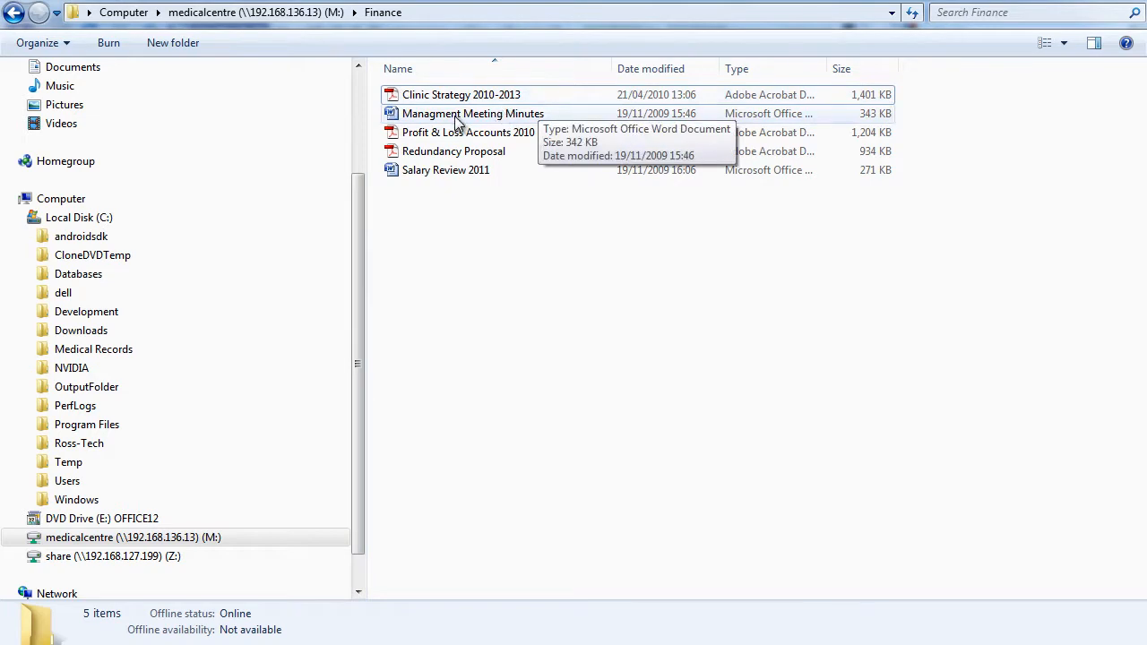
mouse_move(434, 133)
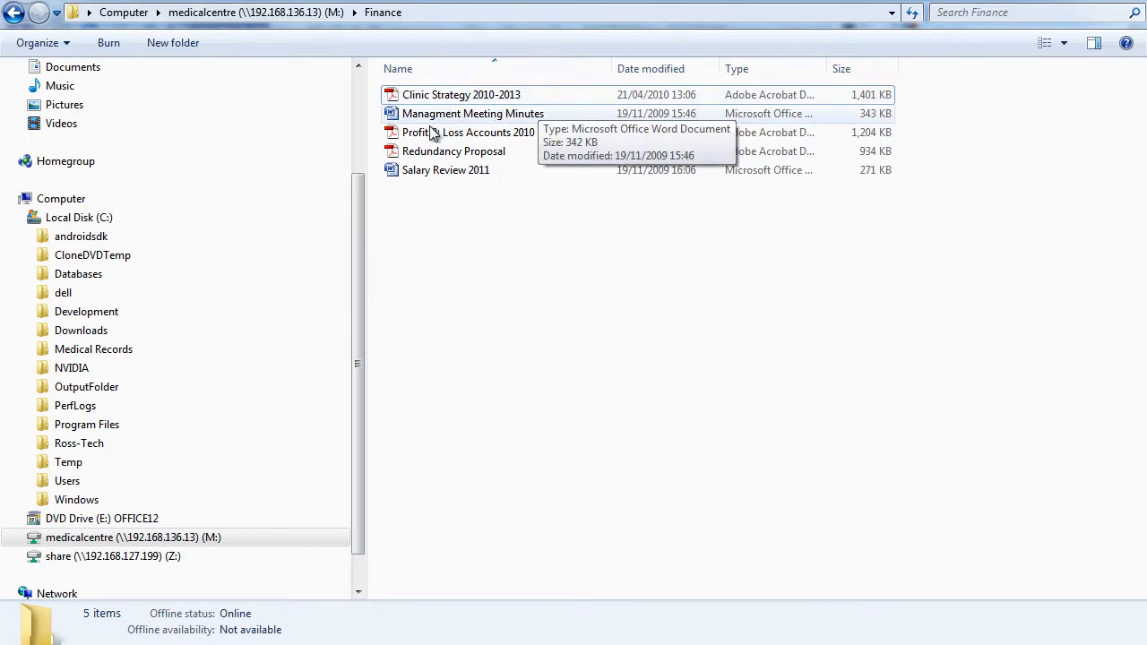
mouse_move(466, 151)
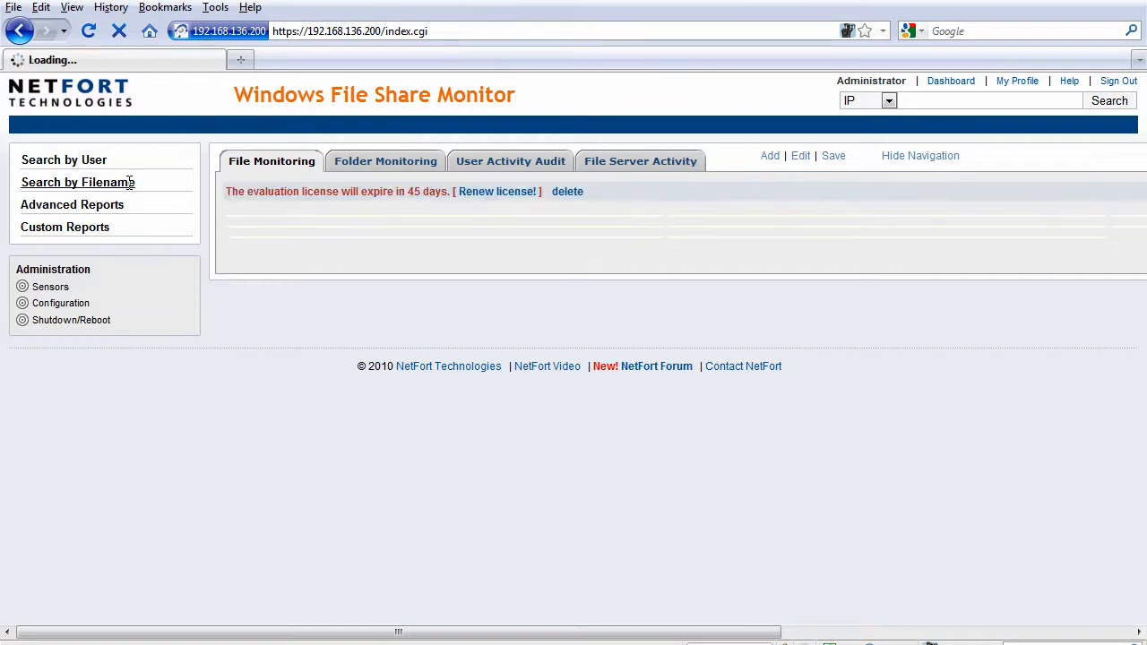
Run a Search by Filename report limited to Delete actions for the forecasts file.
left_click(421, 262)
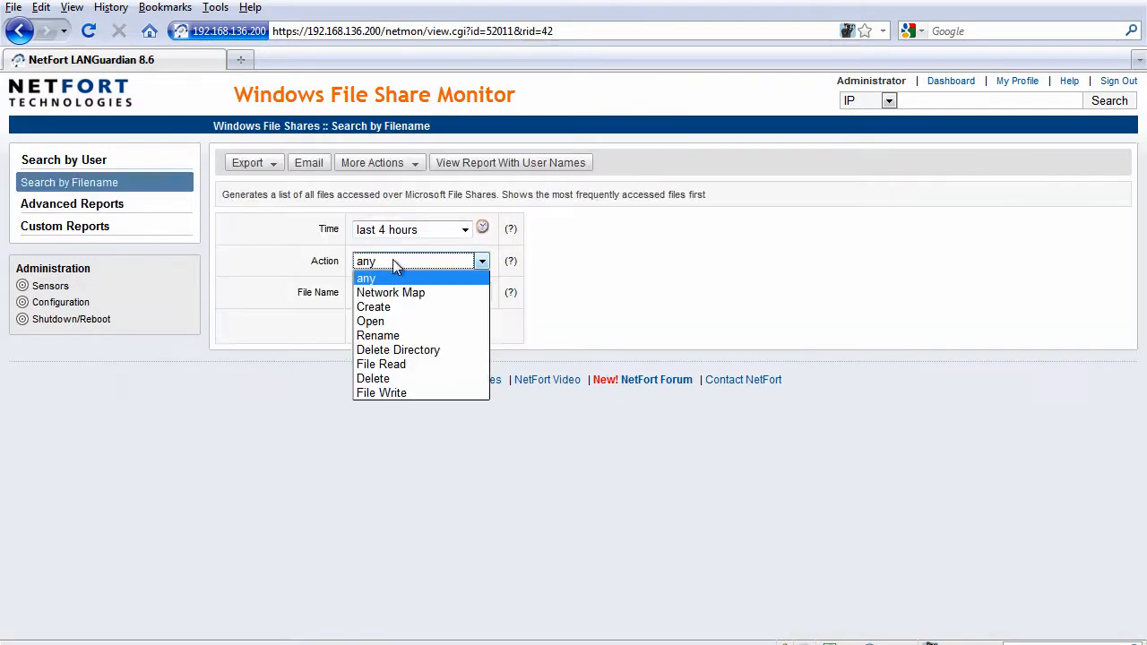
left_click(373, 378)
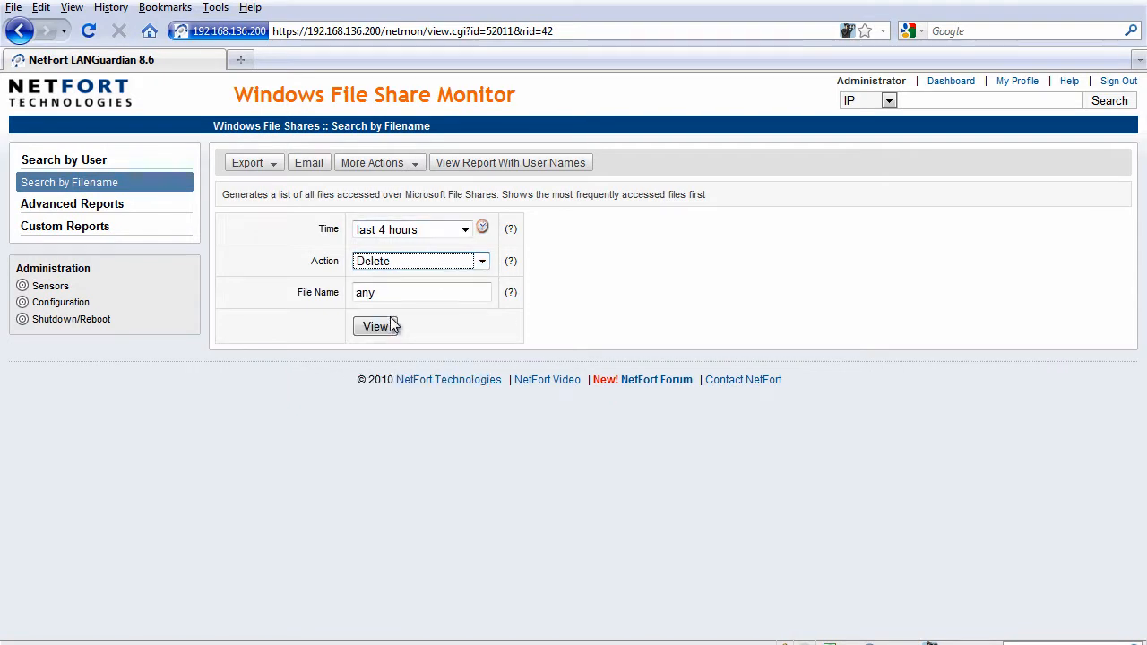
left_click(376, 326)
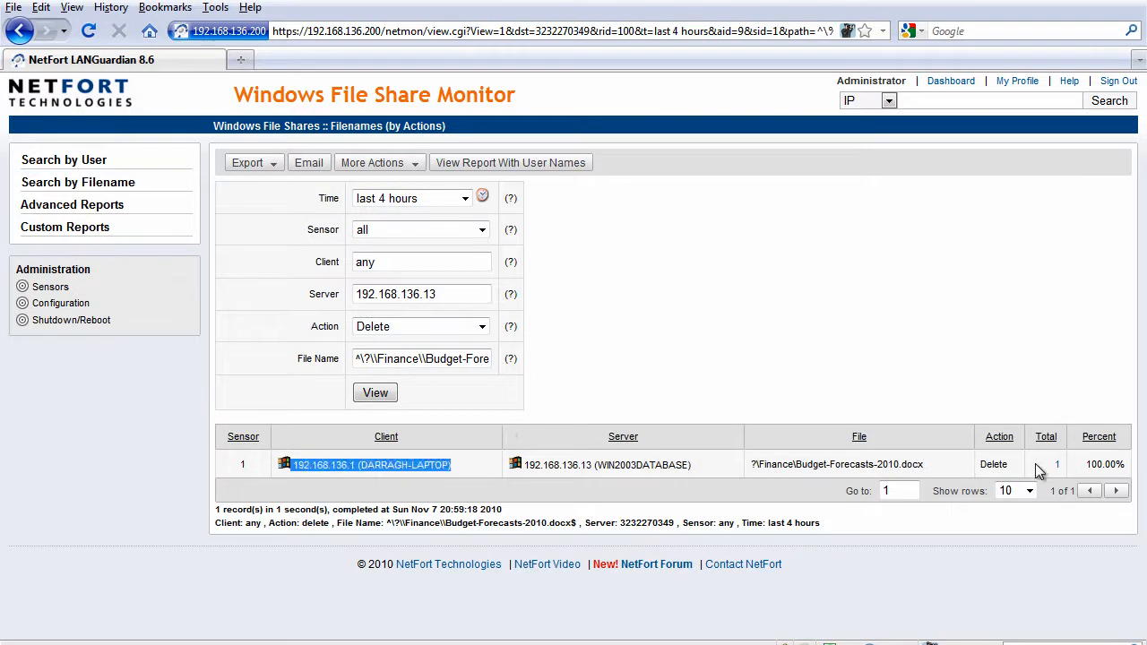
Drill into client 192.168.136.1 to see the Budget-Forecasts-2010.docx delete event at 20:58:44.
left_click(993, 464)
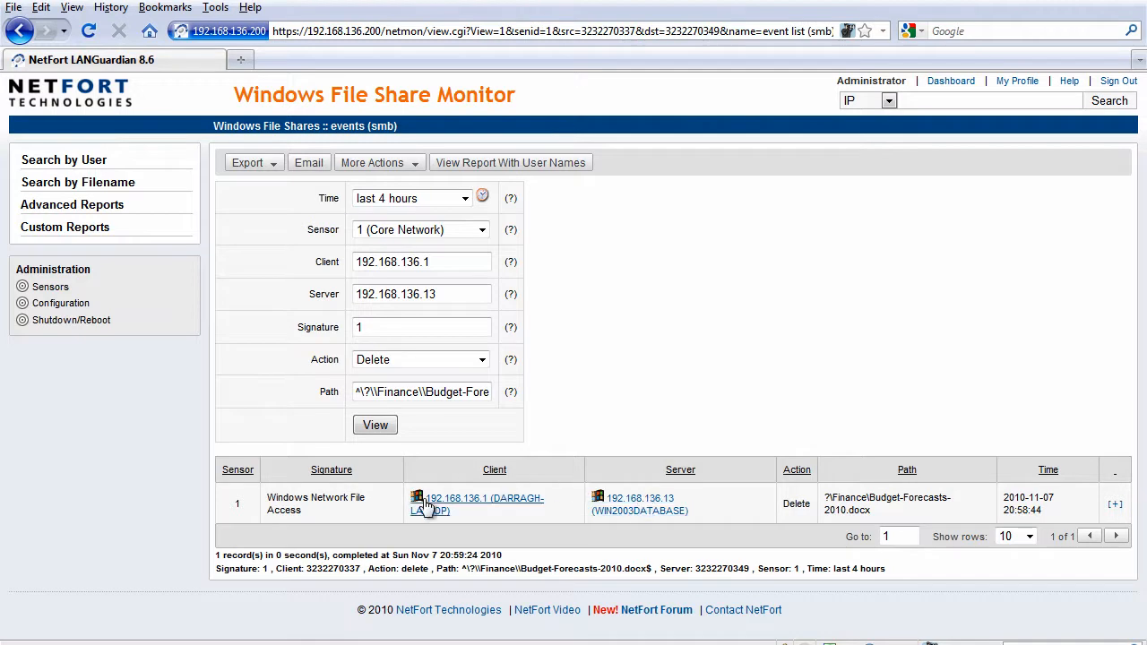
mouse_move(975, 491)
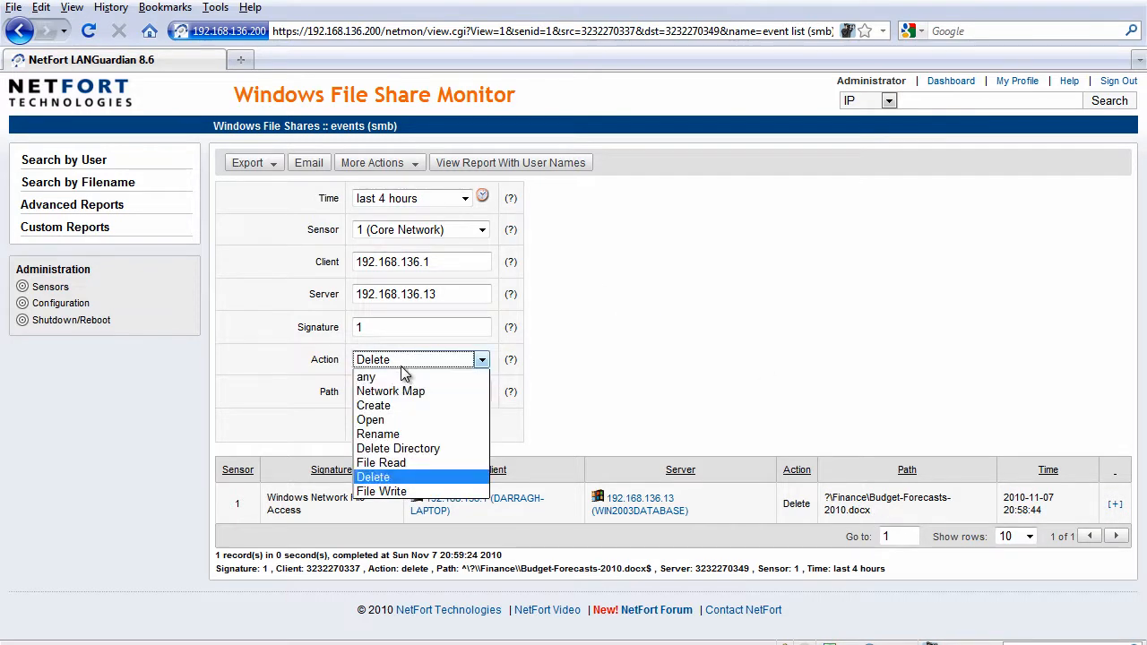
mouse_move(378, 433)
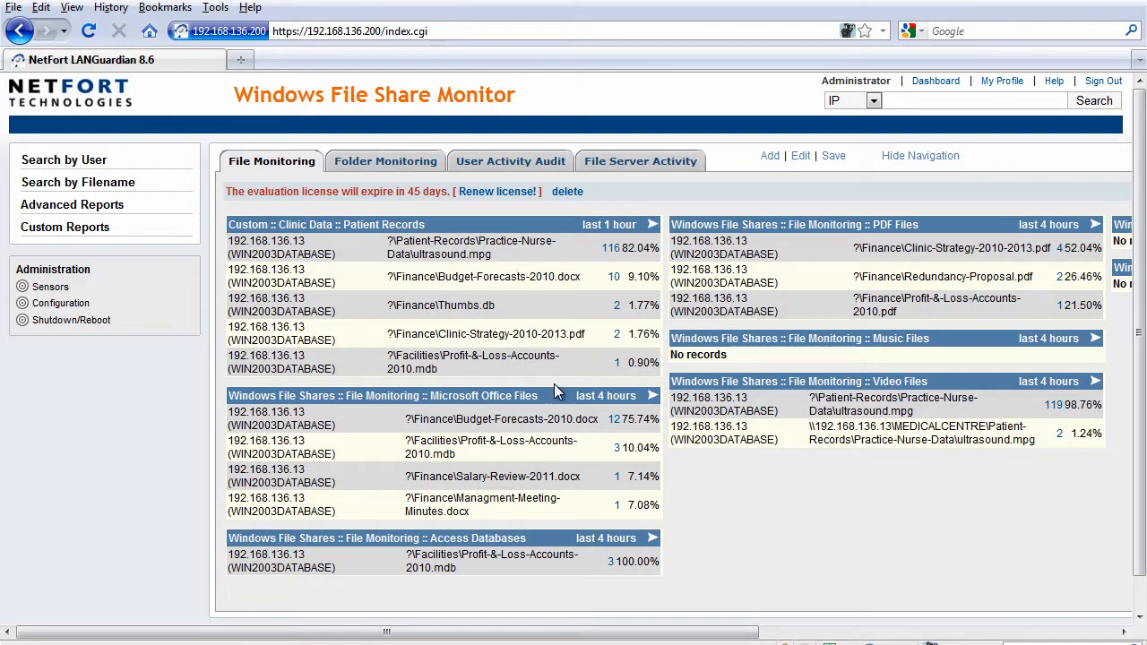
mouse_move(556, 392)
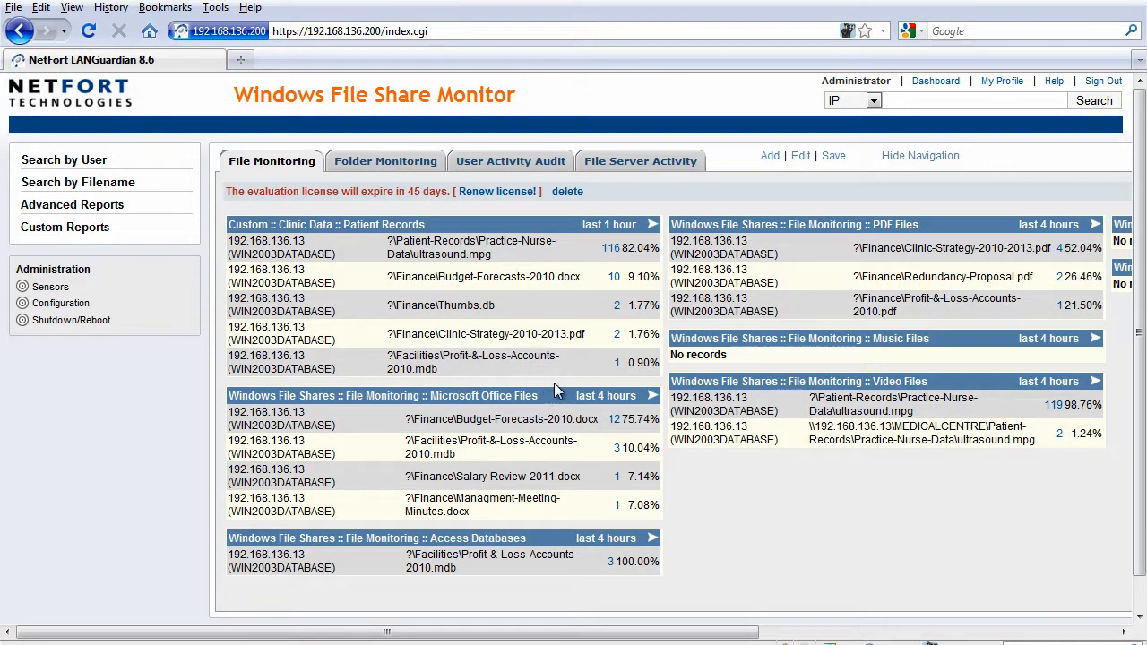
mouse_move(935, 371)
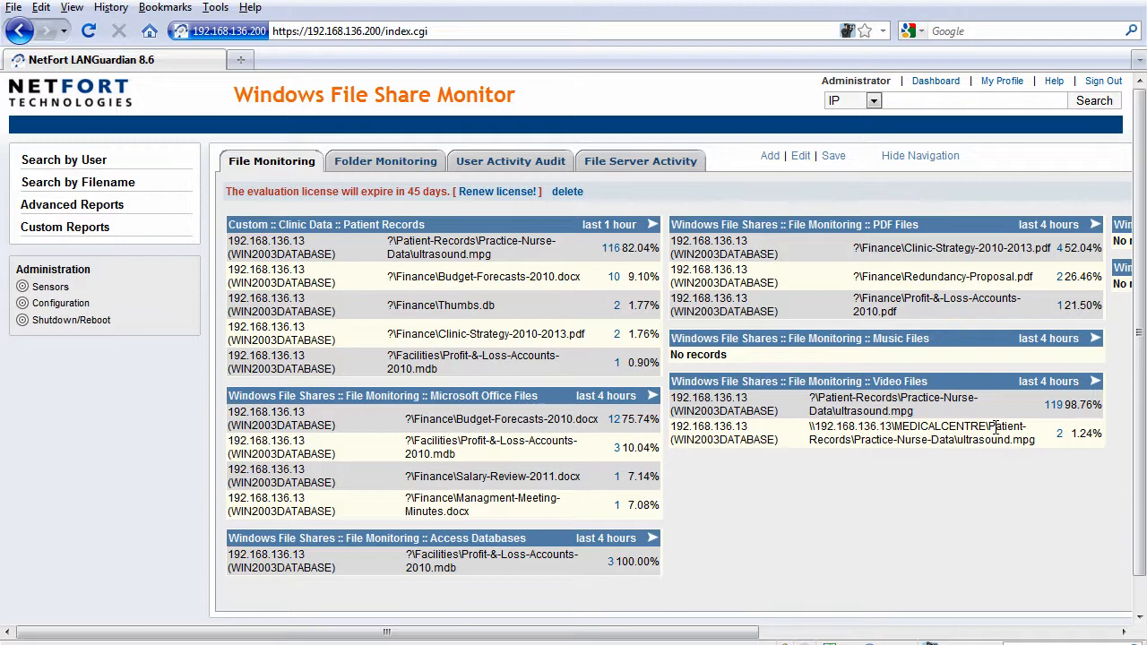
mouse_move(1049, 455)
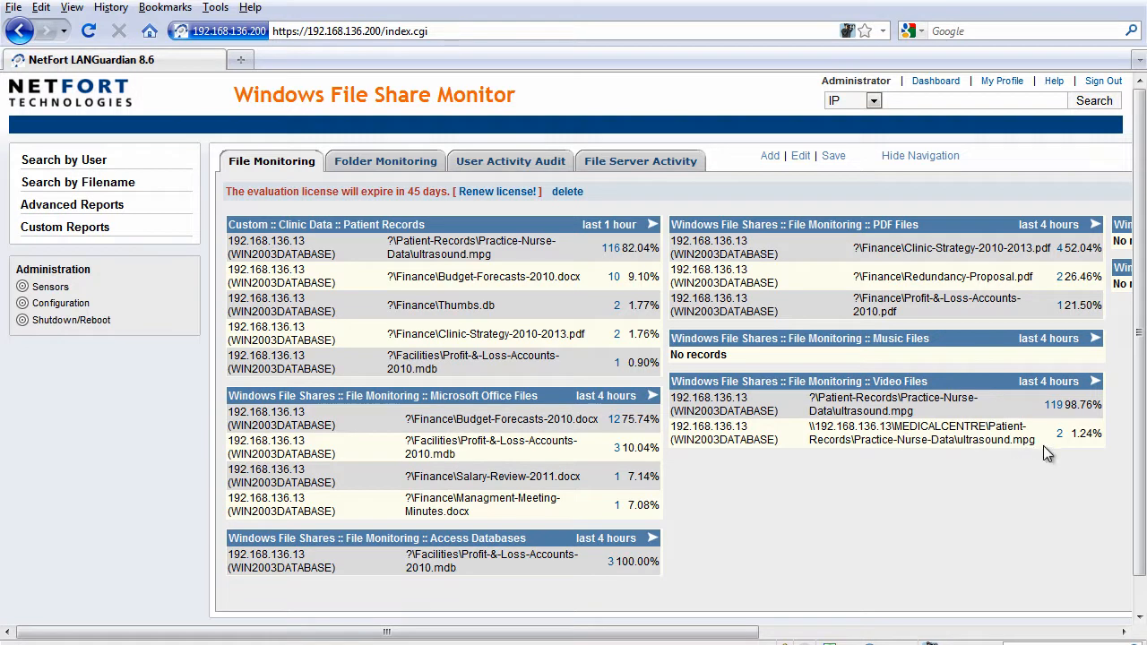
double_click(994, 441)
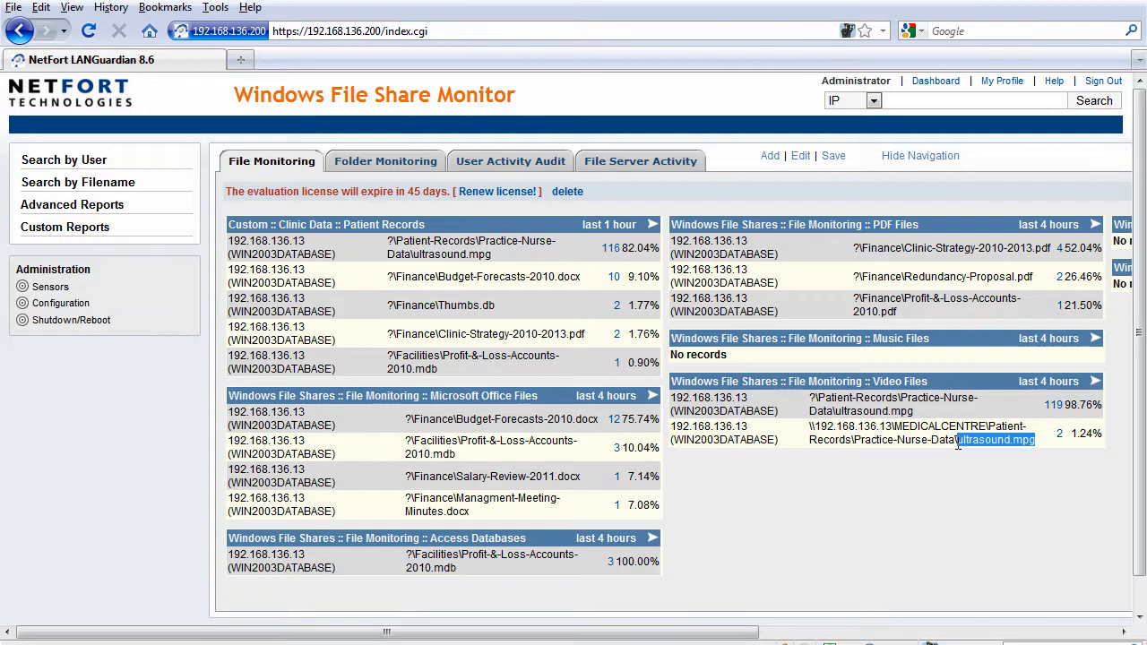
mouse_move(751, 484)
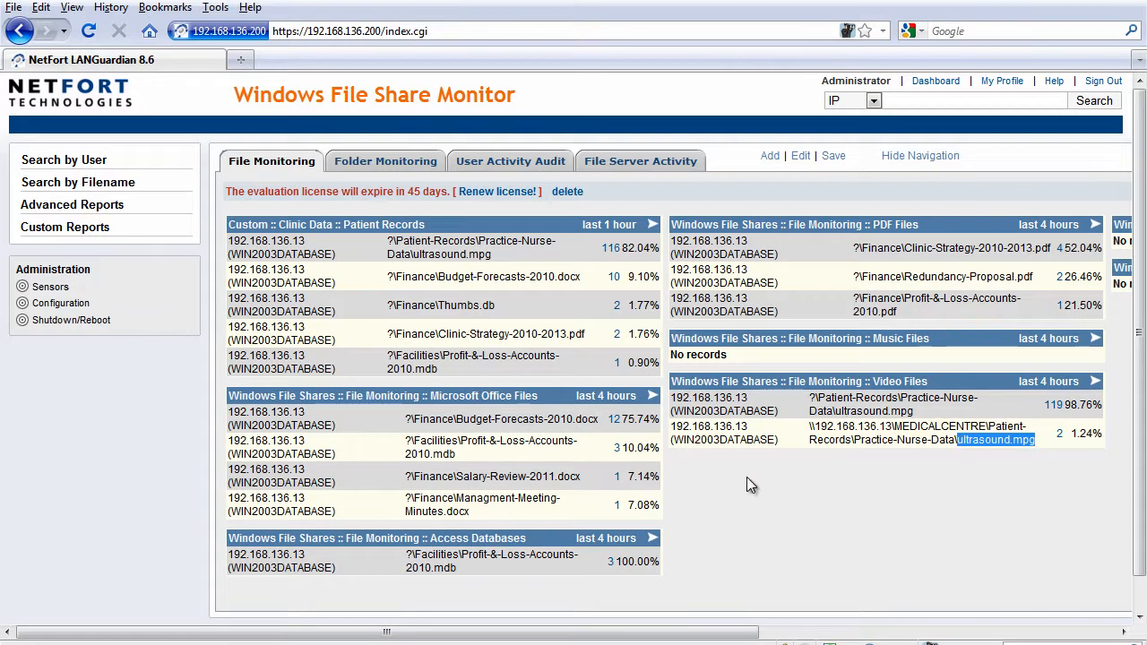
mouse_move(739, 464)
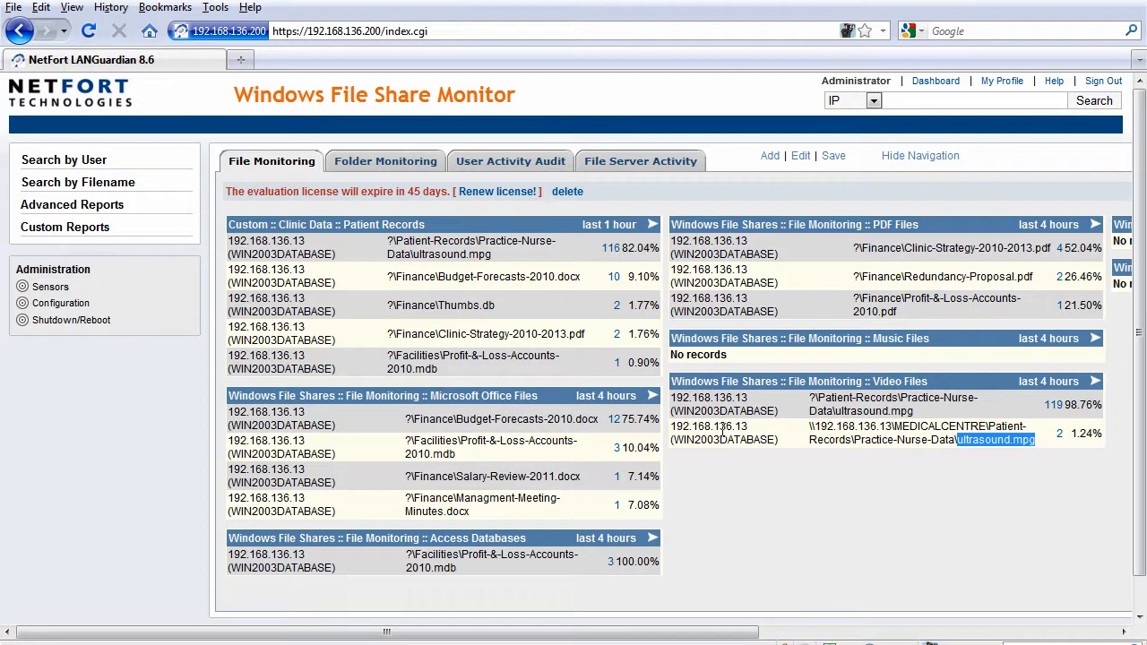
mouse_move(216, 276)
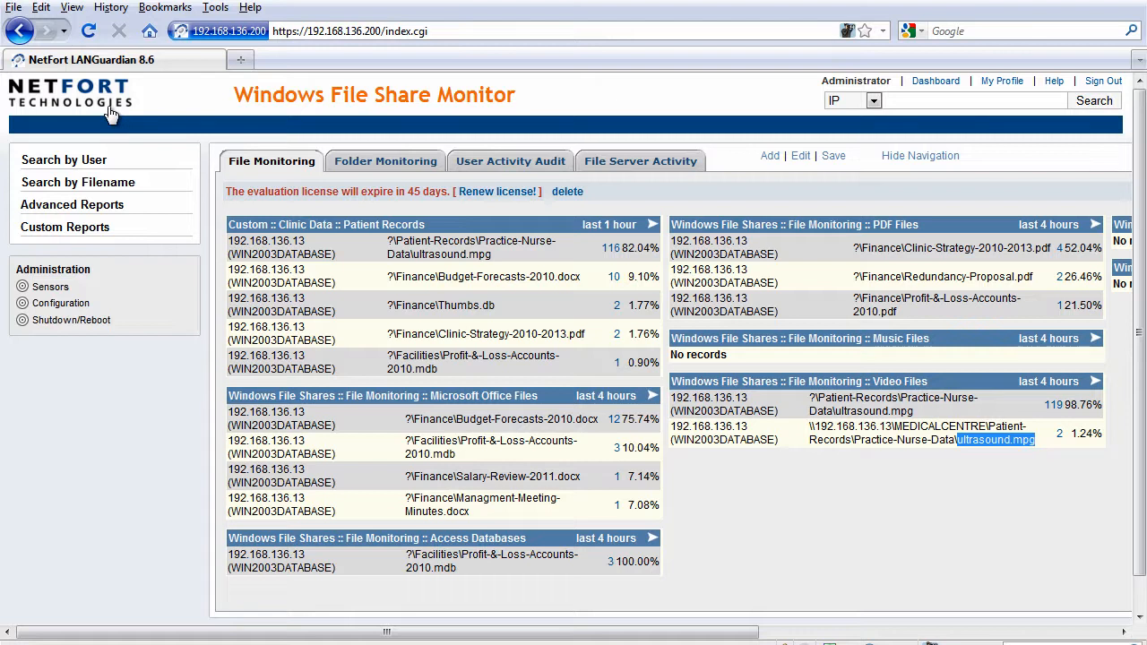
mouse_move(122, 126)
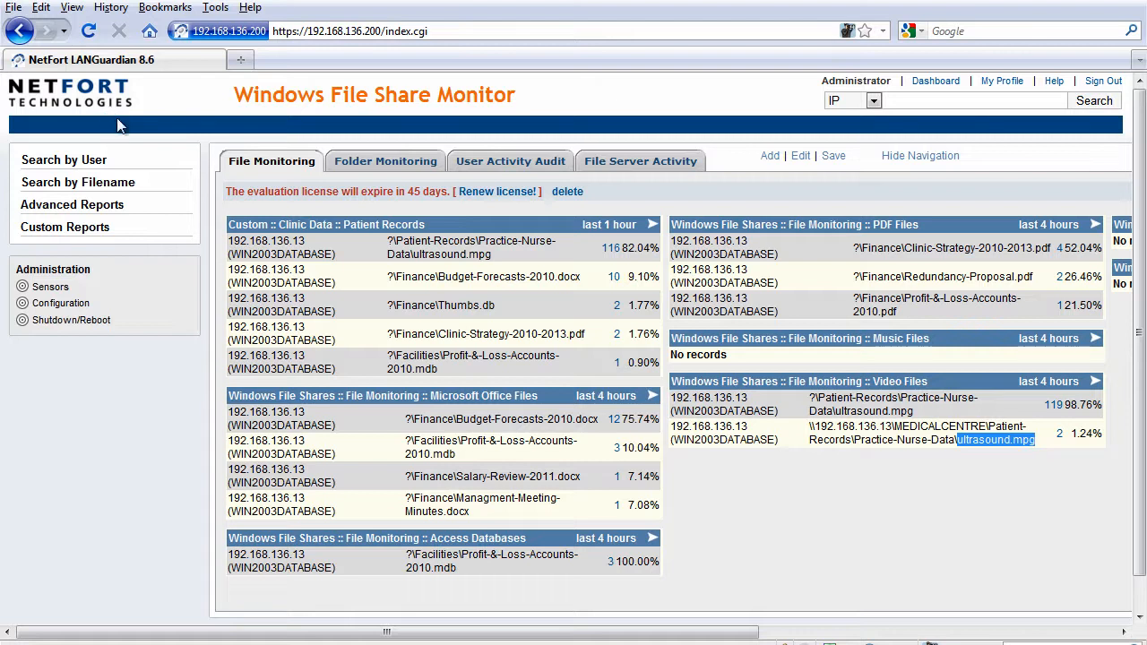